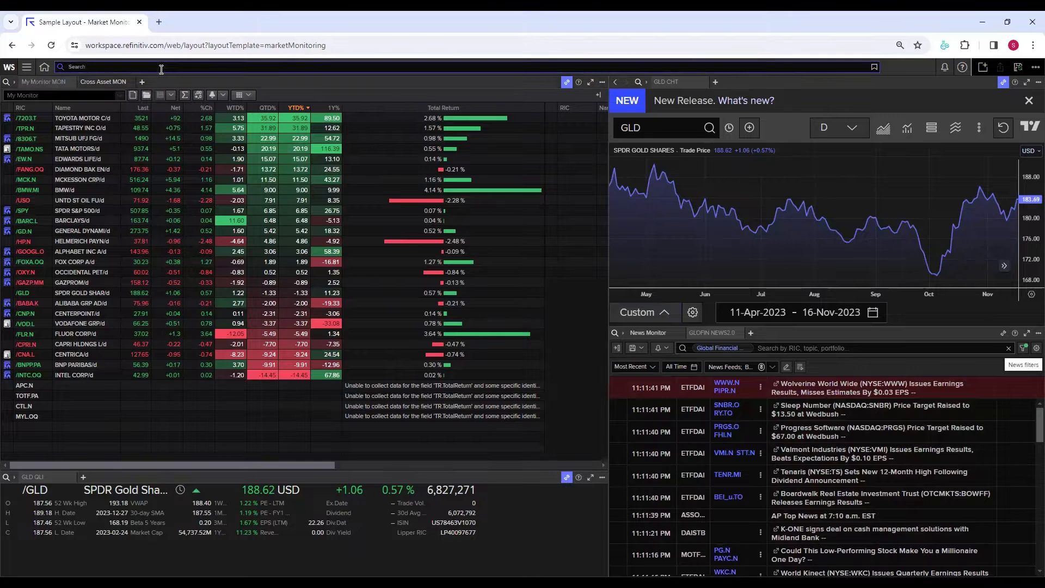
# Search 'green bond guide' and launch the Green Bond Guide (GRNBNDG) app.
pyautogui.write('gree')
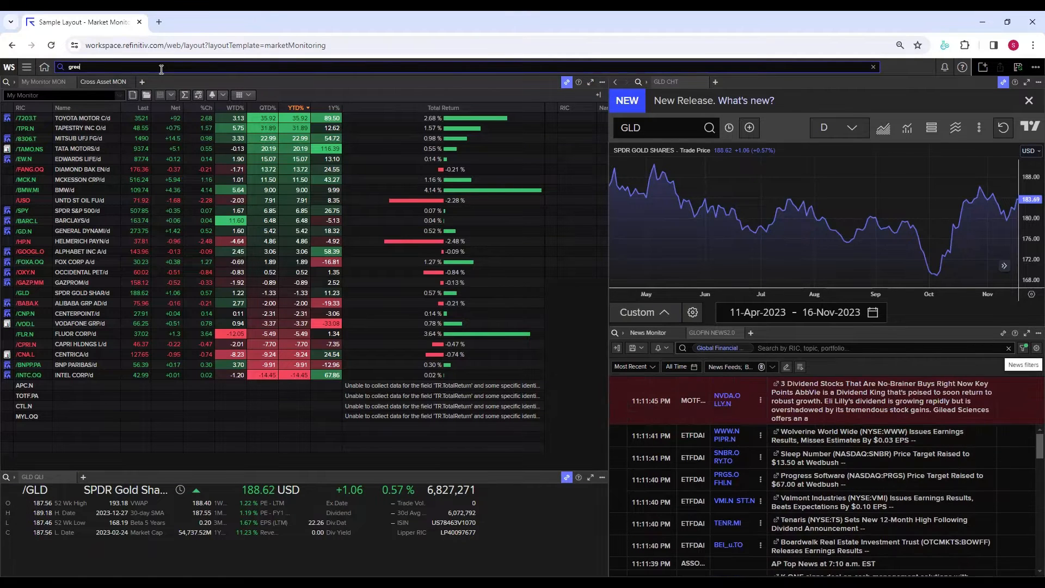
pyautogui.write('green bond guide')
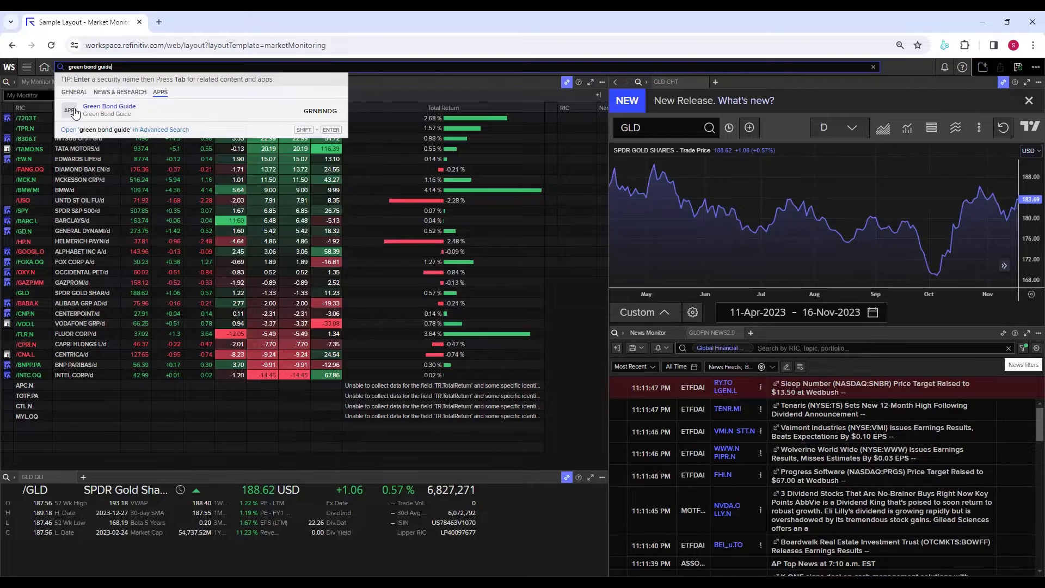
pyautogui.click(109, 109)
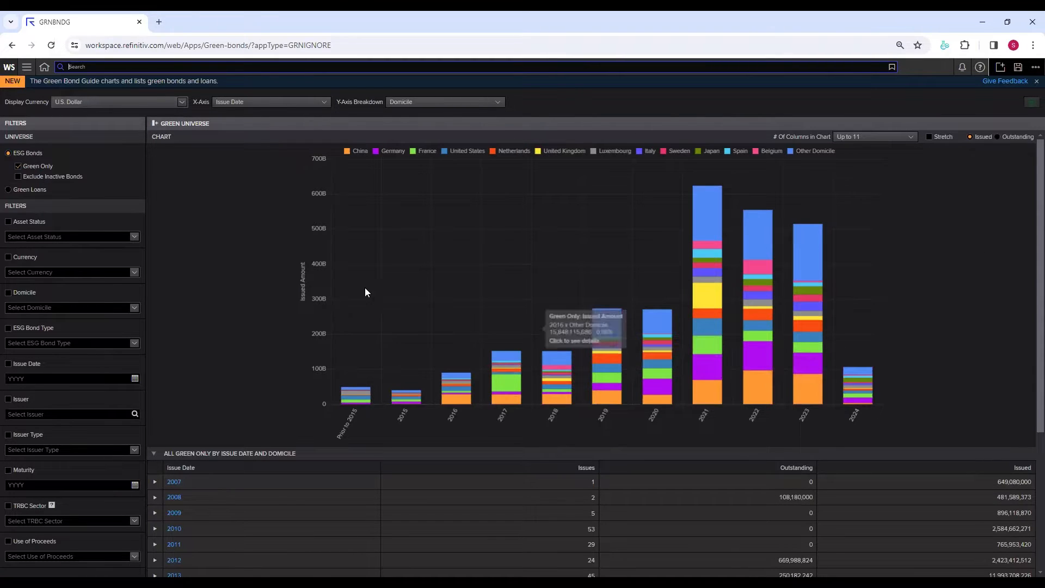
pyautogui.moveTo(558, 160)
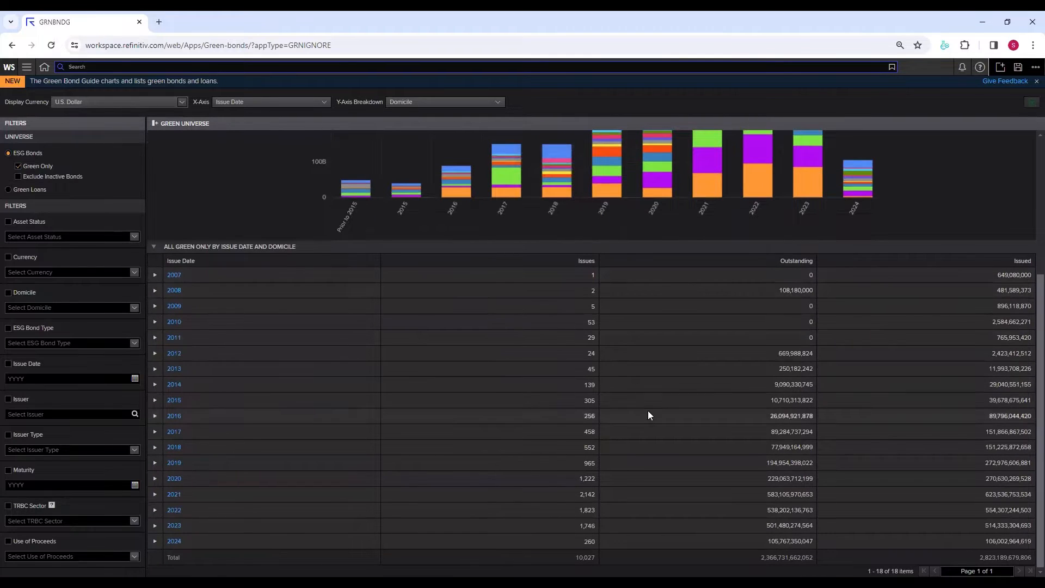
pyautogui.moveTo(745, 358)
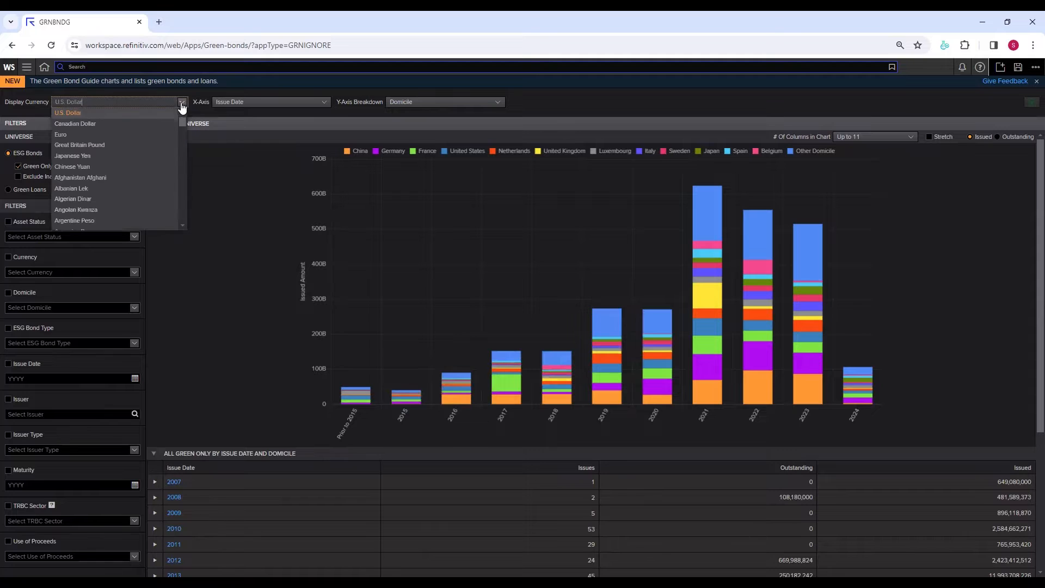
pyautogui.write('GRNBNDG')
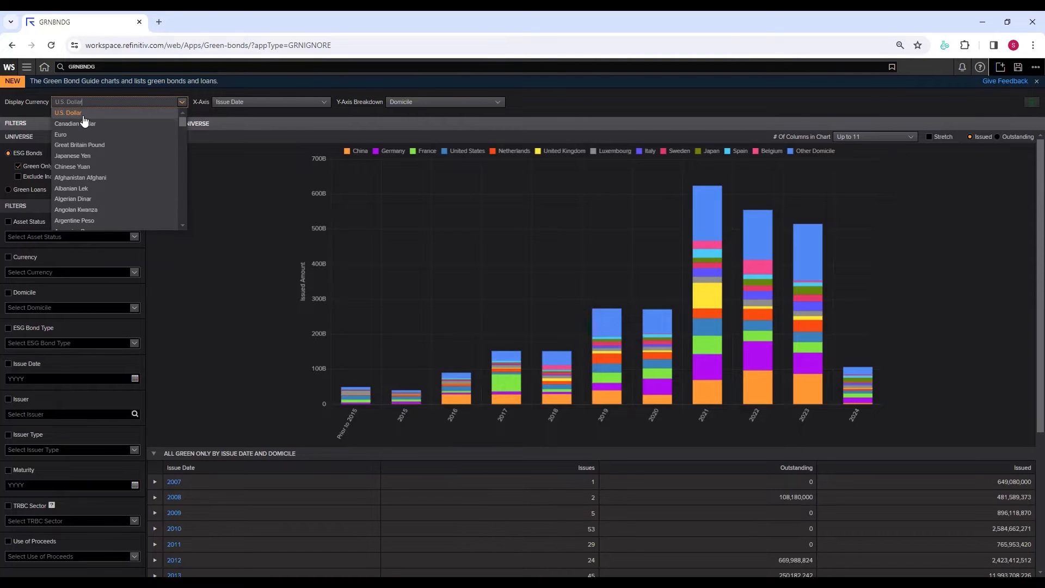
pyautogui.scroll(-3)
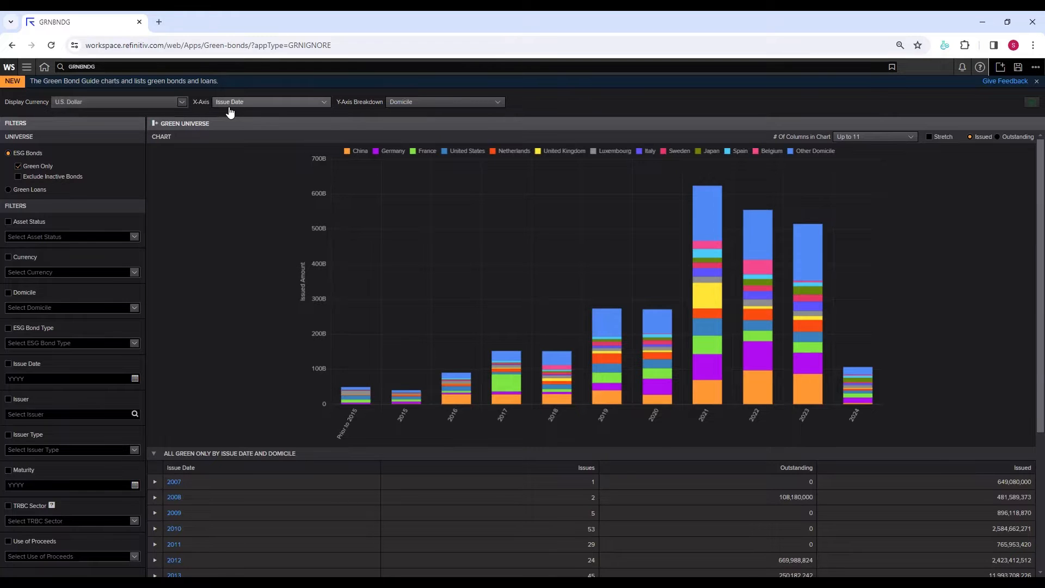
pyautogui.moveTo(354, 390)
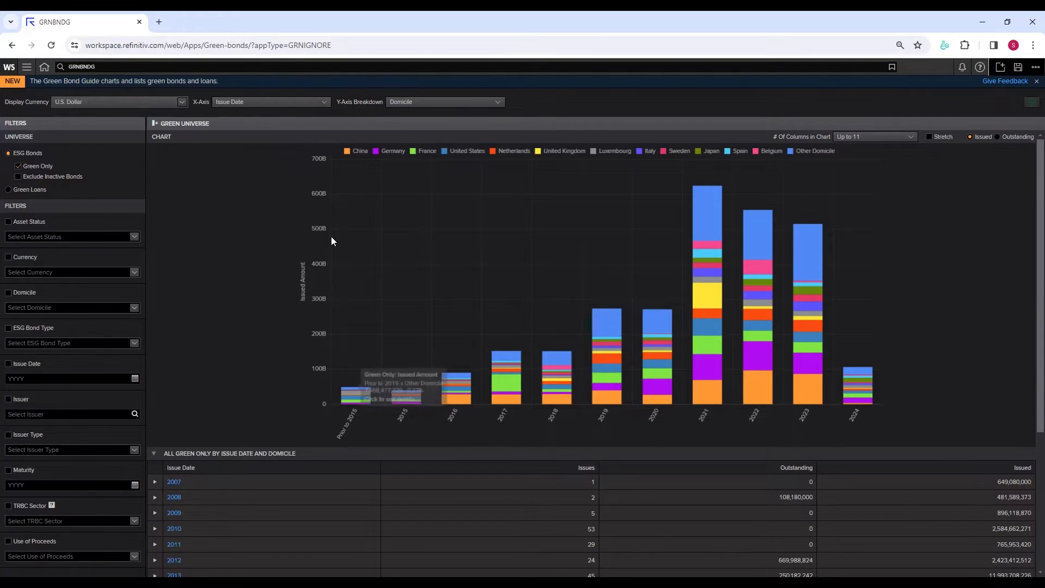
pyautogui.moveTo(347, 397)
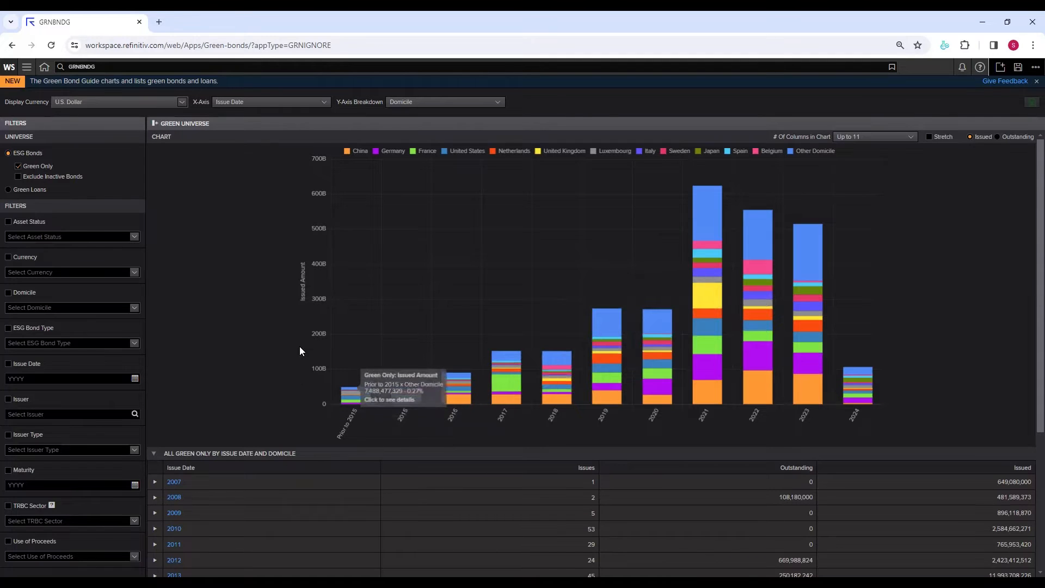
pyautogui.moveTo(300, 252)
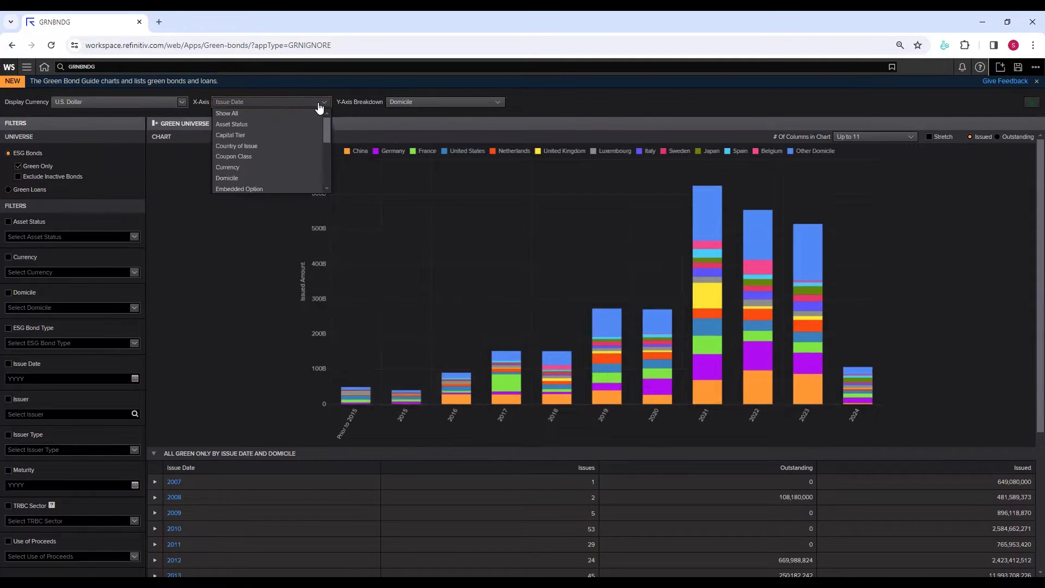
pyautogui.scroll(-3)
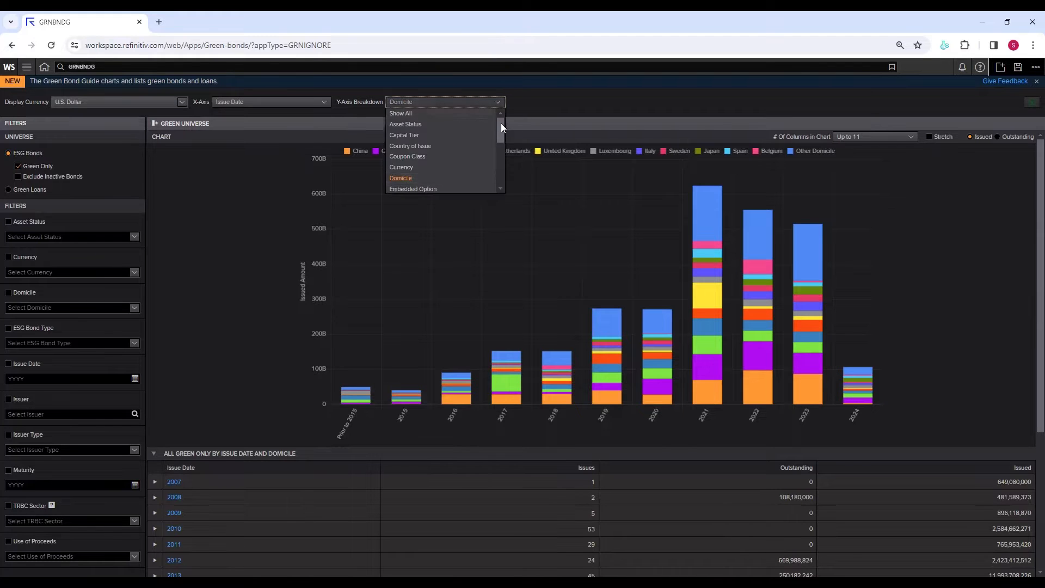
pyautogui.moveTo(499, 111)
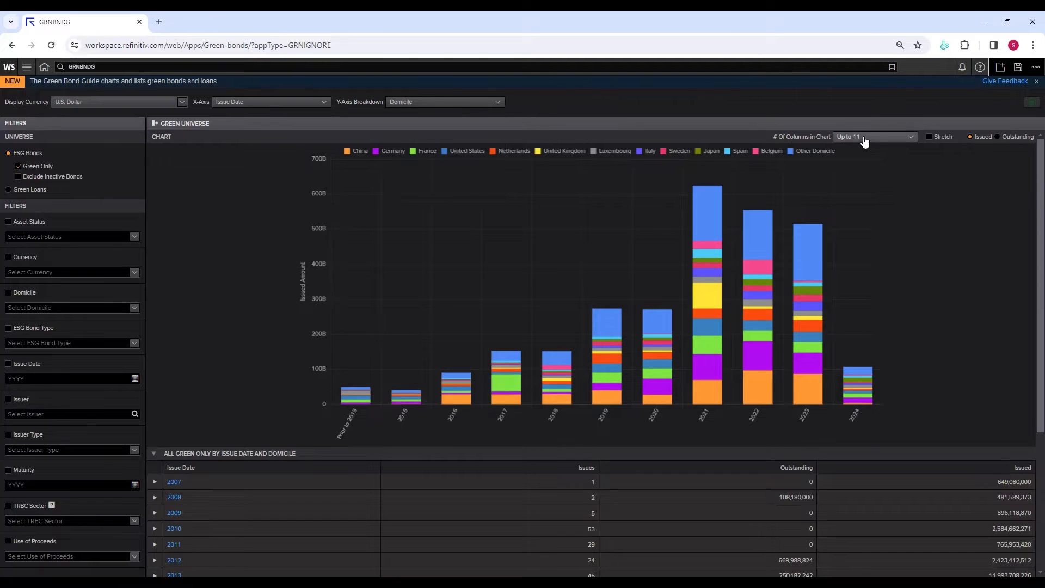
pyautogui.click(873, 136)
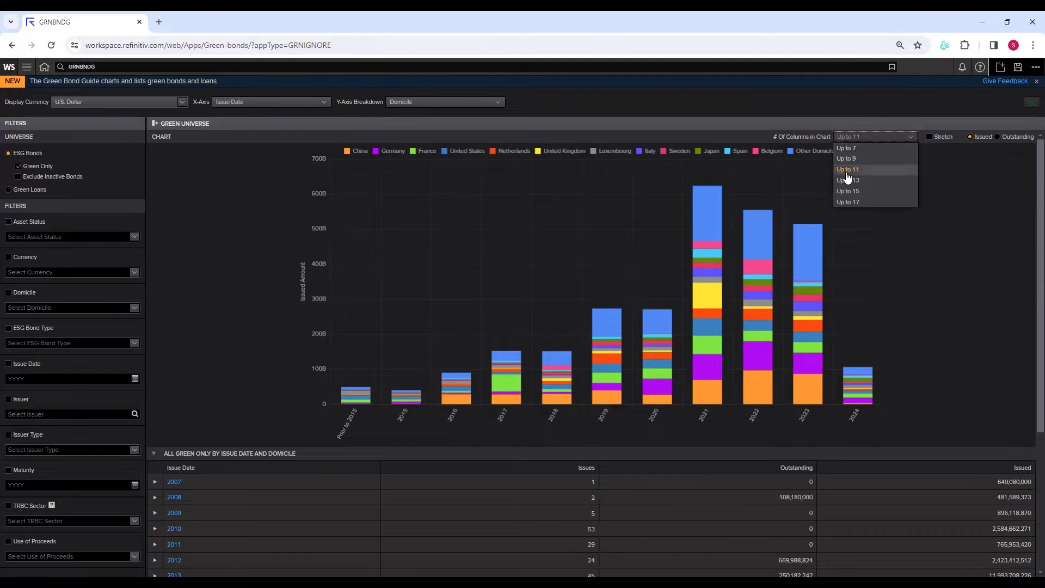
pyautogui.moveTo(847, 148)
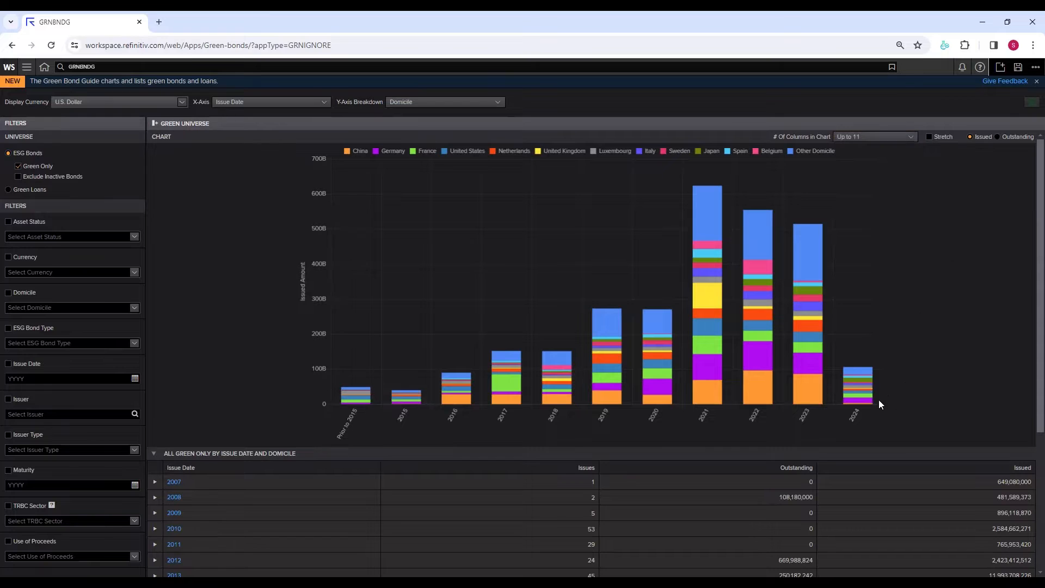
pyautogui.moveTo(679, 411)
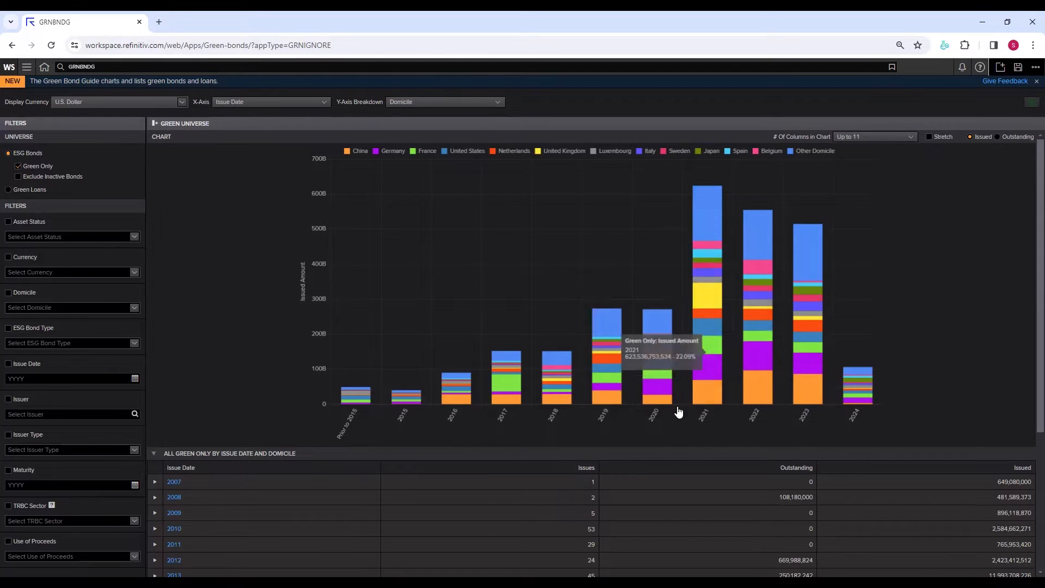
pyautogui.moveTo(448, 403)
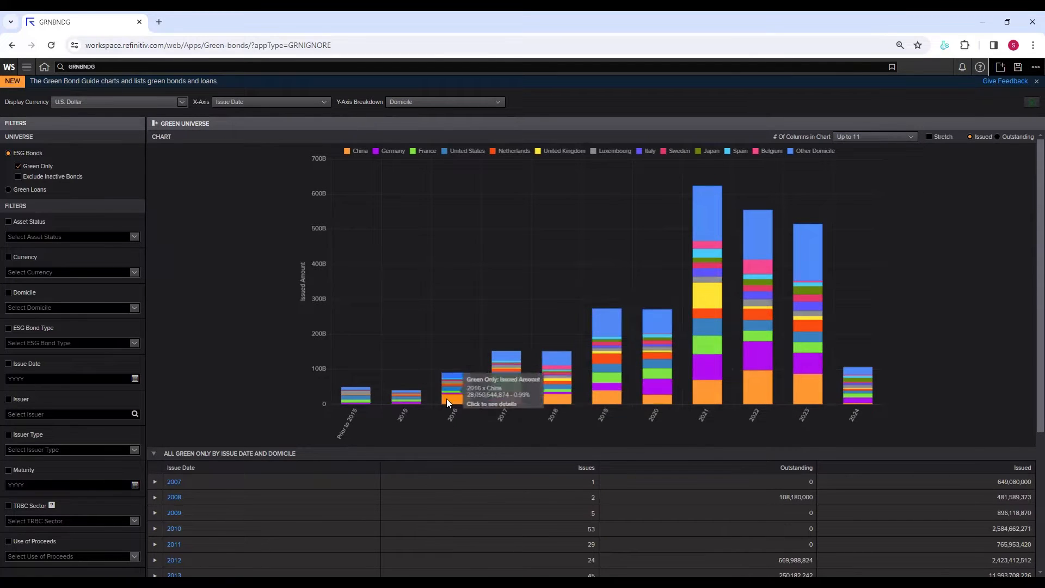
pyautogui.click(876, 136)
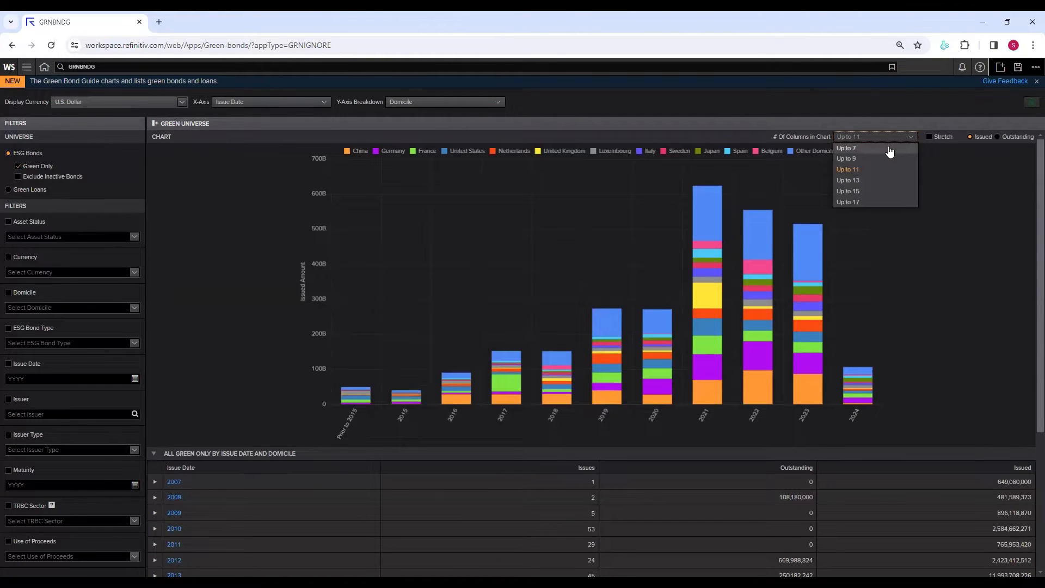
pyautogui.click(846, 148)
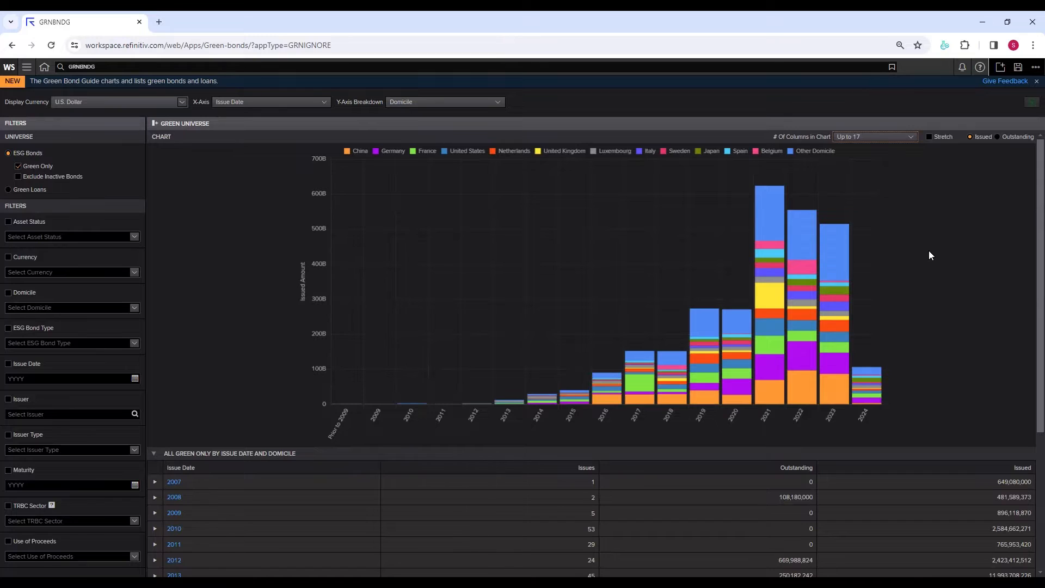
pyautogui.click(874, 137)
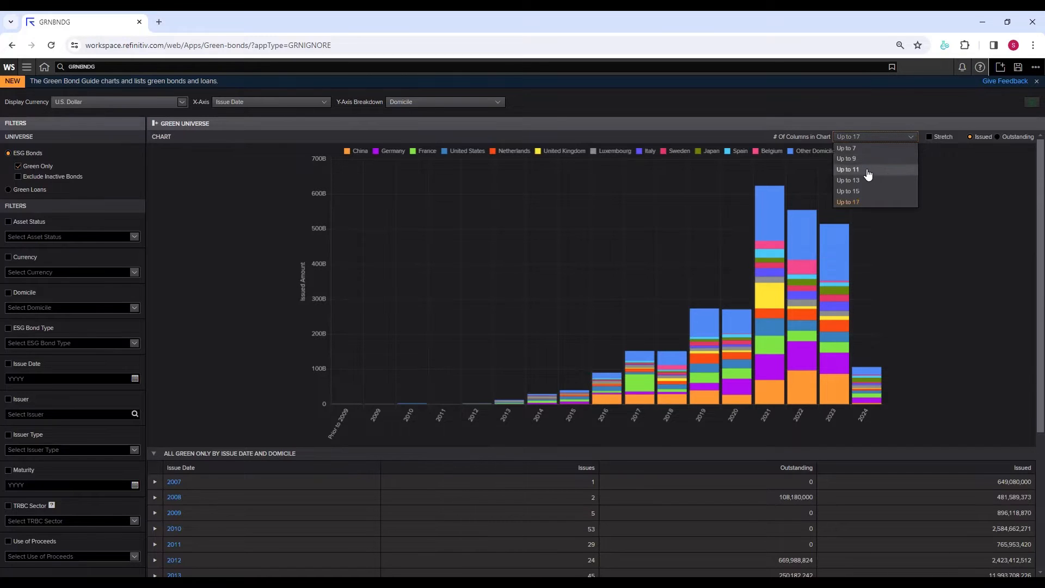
pyautogui.click(848, 169)
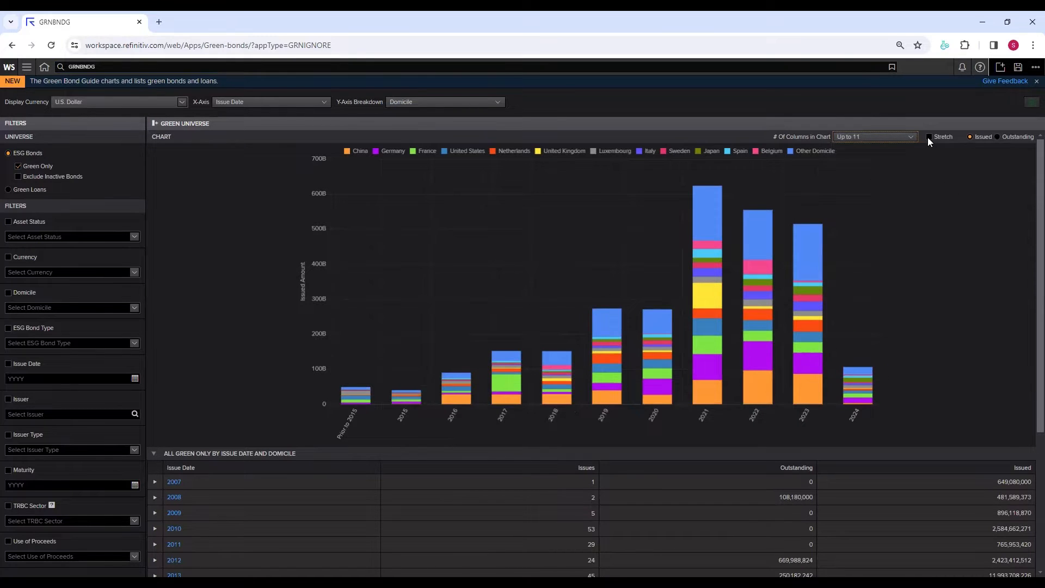
pyautogui.click(928, 136)
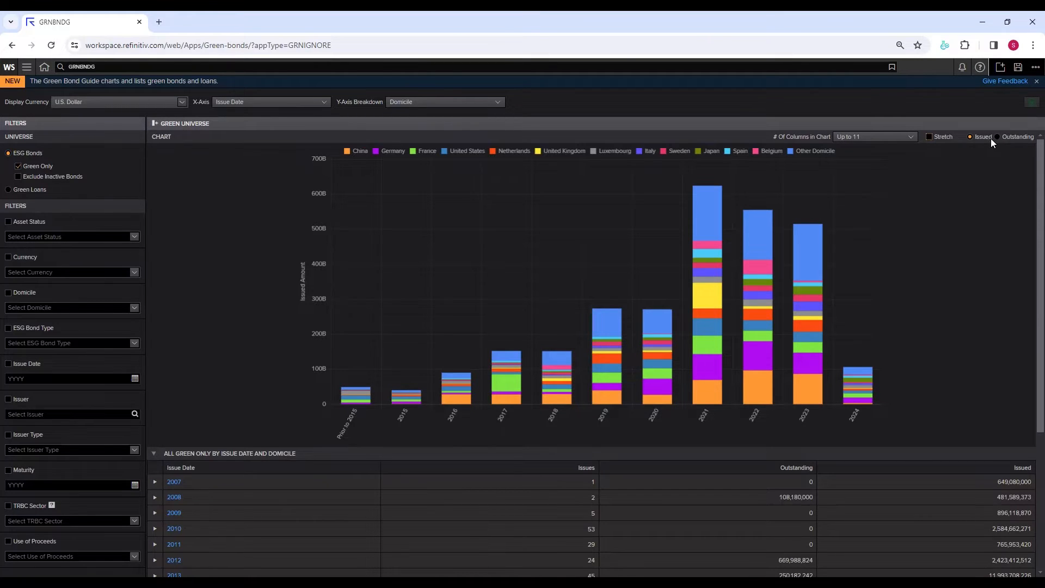
pyautogui.moveTo(707, 339)
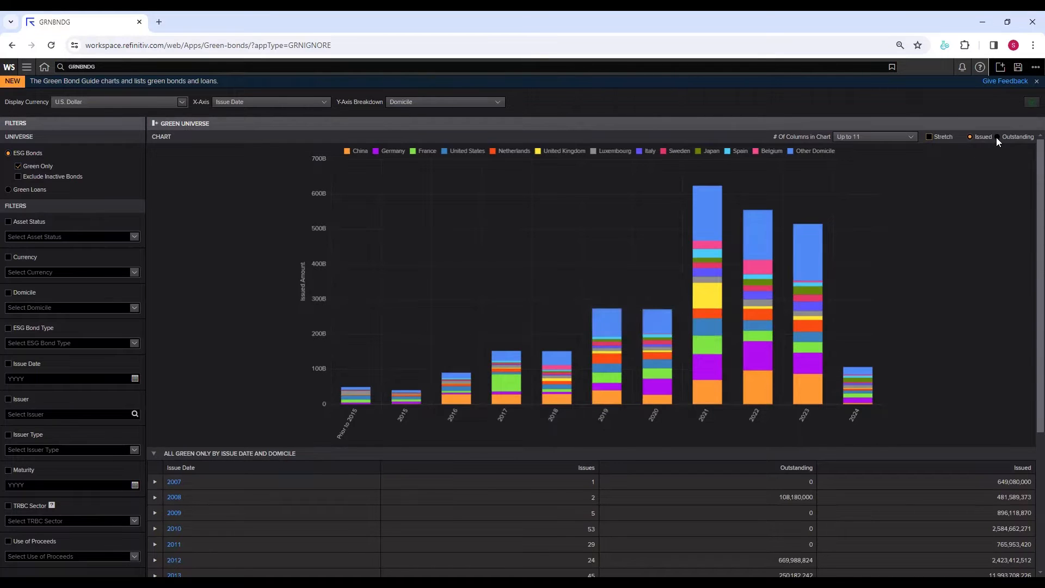
pyautogui.click(1000, 136)
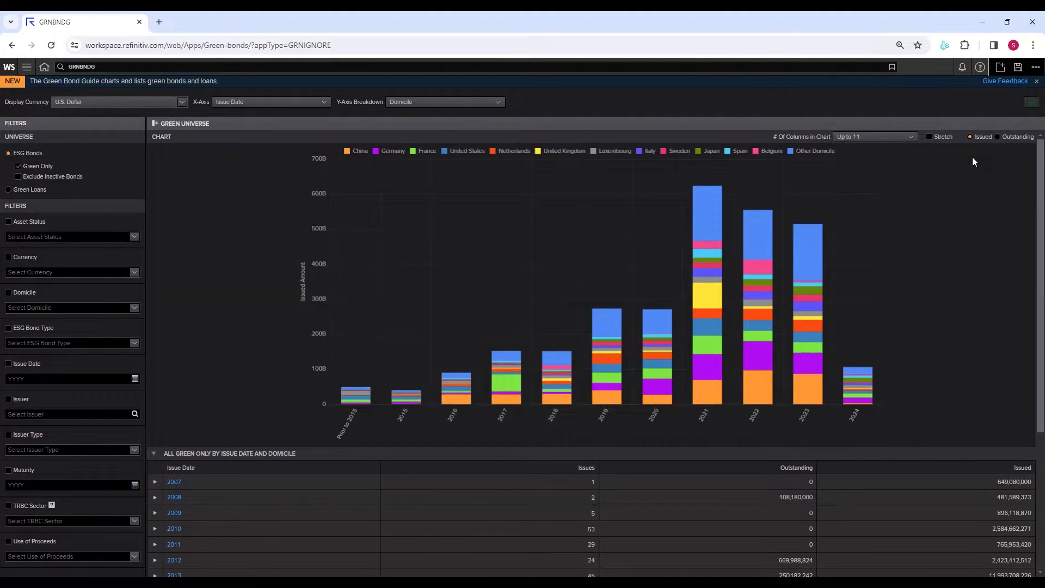
pyautogui.moveTo(192, 276)
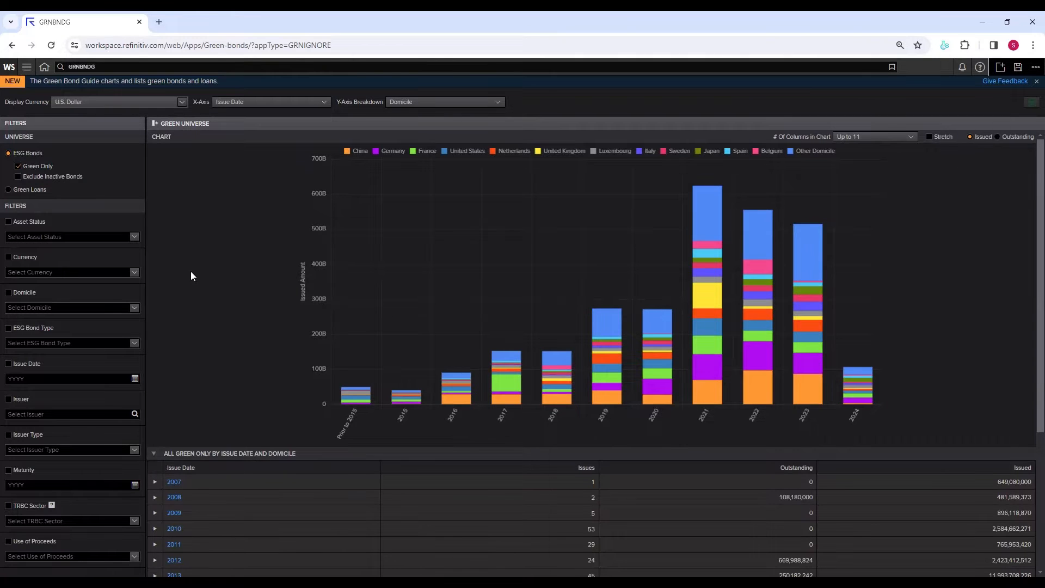
pyautogui.moveTo(900, 238)
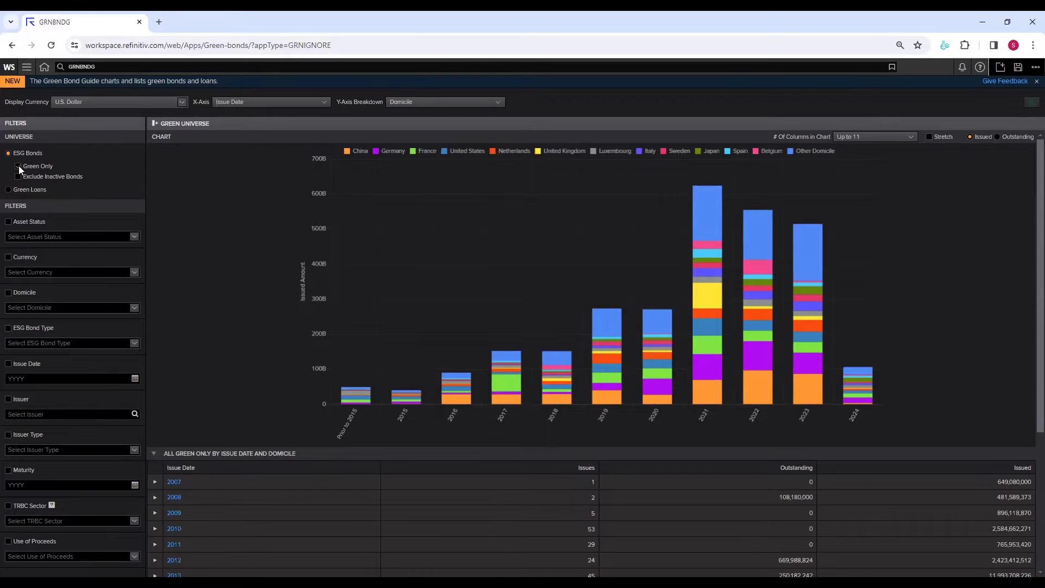
# Toggle the Green Only checkbox off and on again, leaving it enabled.
pyautogui.click(18, 166)
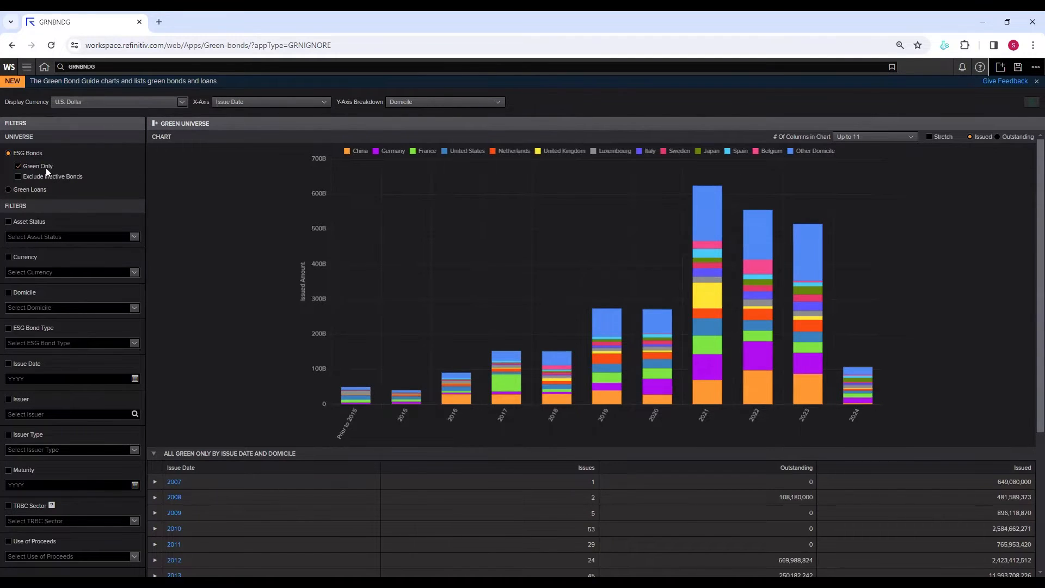
pyautogui.click(18, 167)
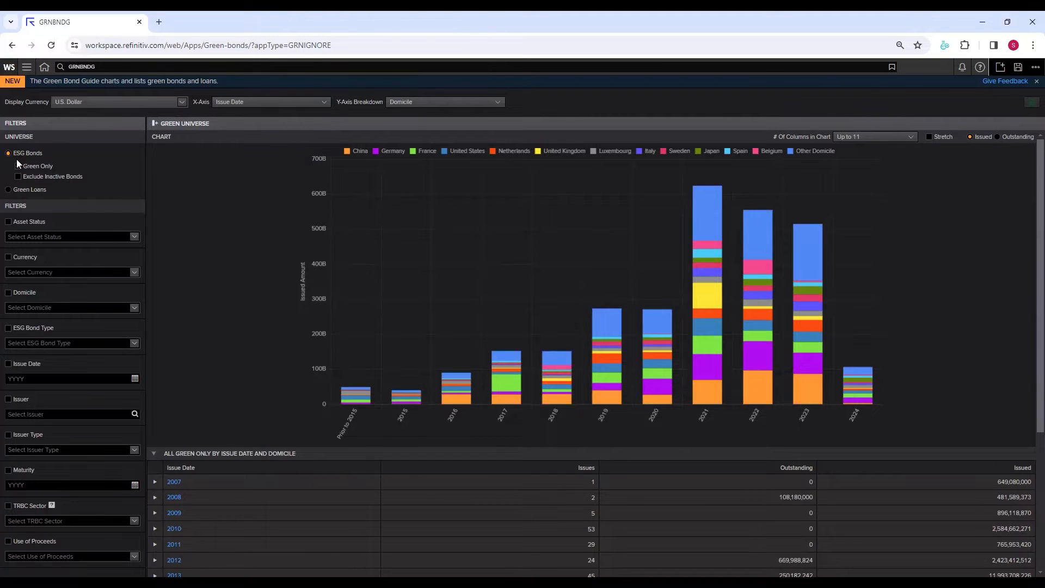
pyautogui.click(18, 166)
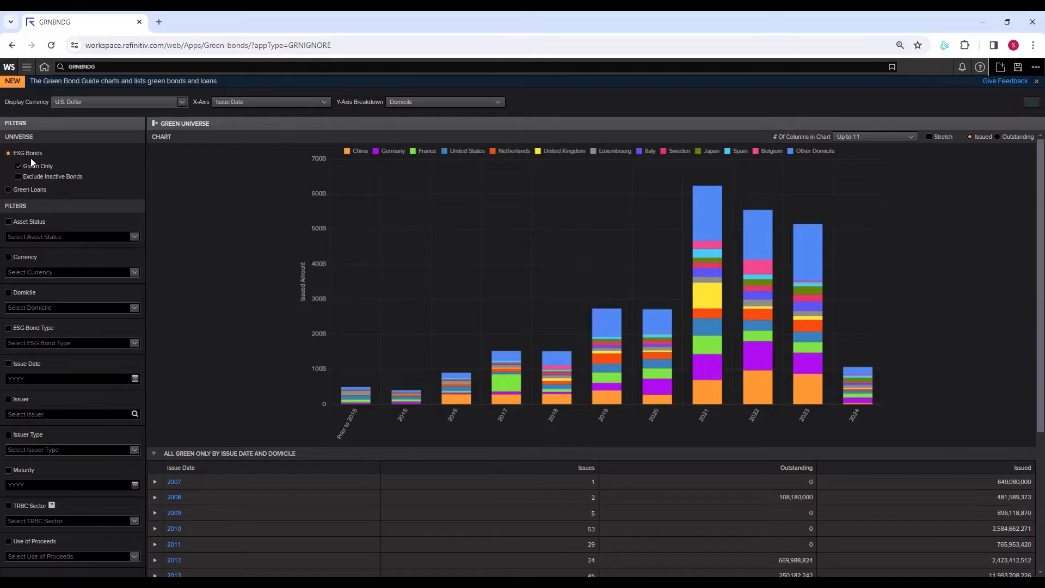
pyautogui.moveTo(103, 215)
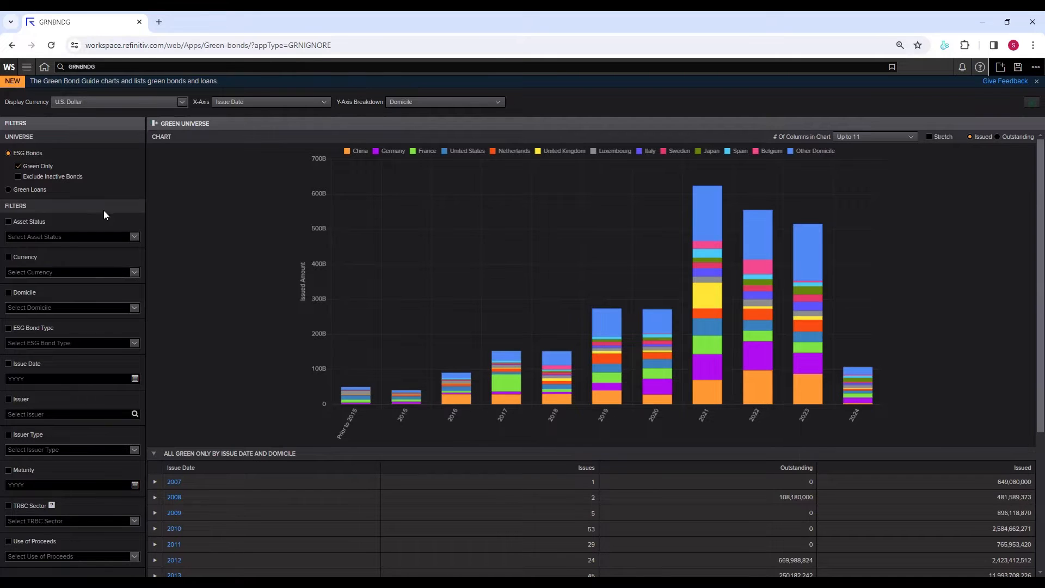
# Browse the asset status and currency lists, closing them without choosing anything.
pyautogui.click(133, 236)
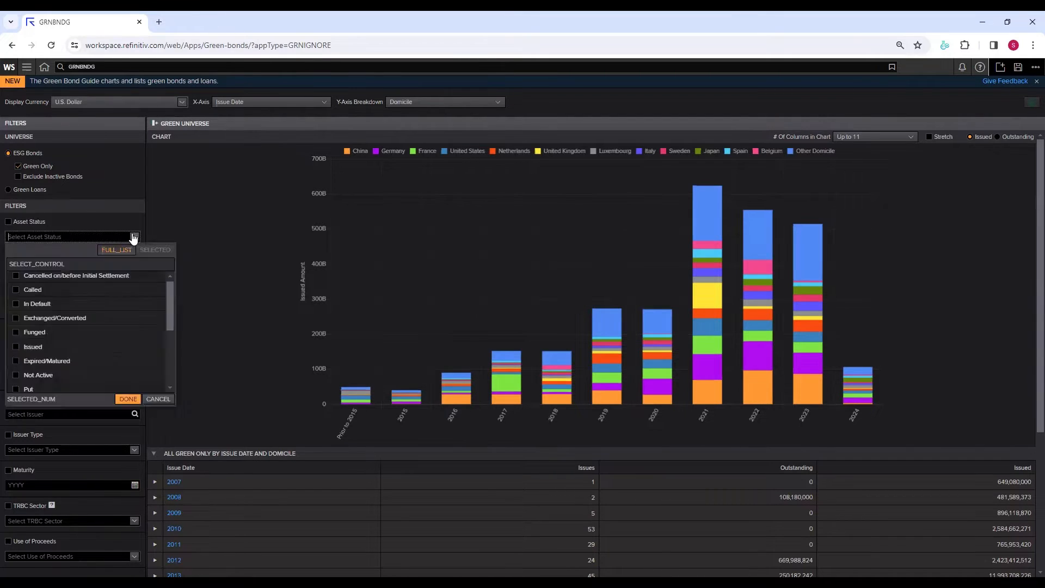
pyautogui.scroll(-3)
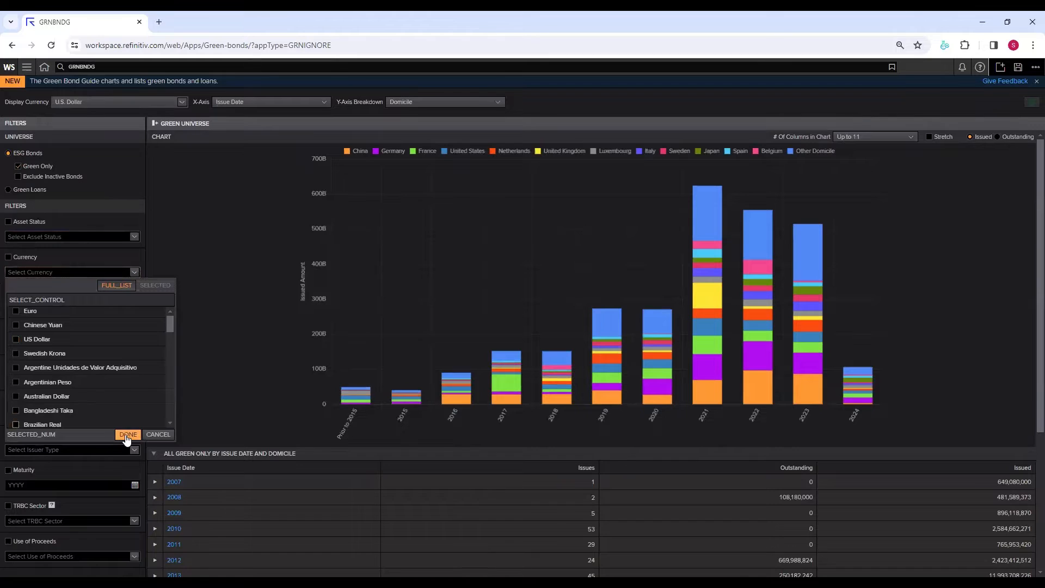
pyautogui.click(128, 434)
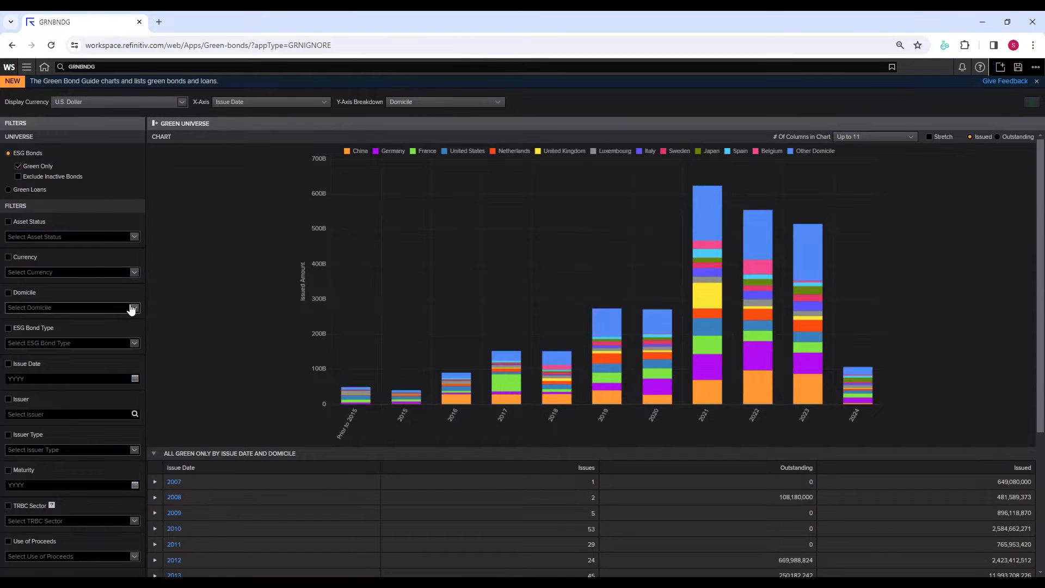
# Filter the chart by domicile to Australia and China.
pyautogui.click(134, 307)
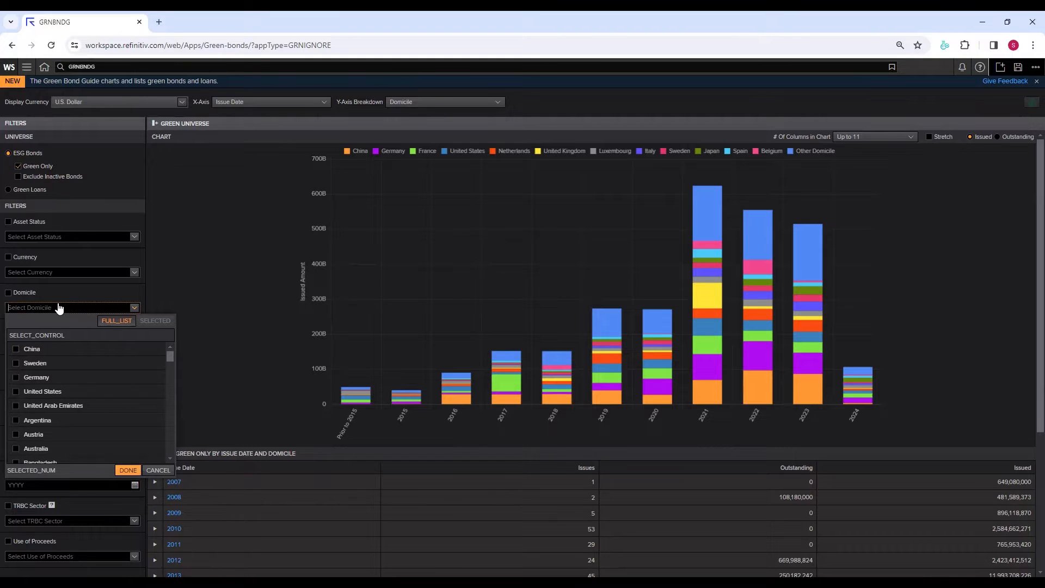
pyautogui.write('aust')
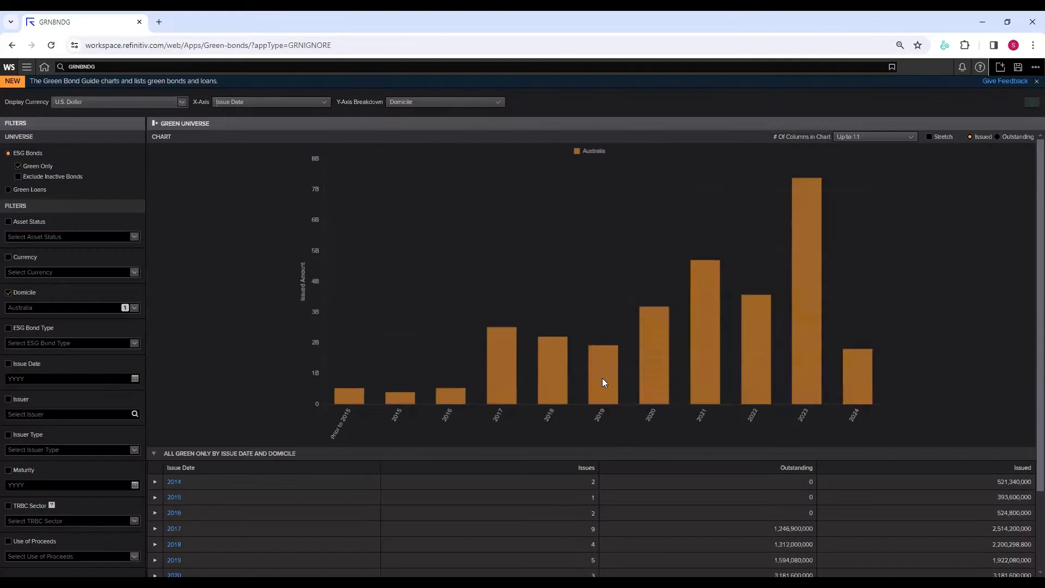
pyautogui.moveTo(597, 347)
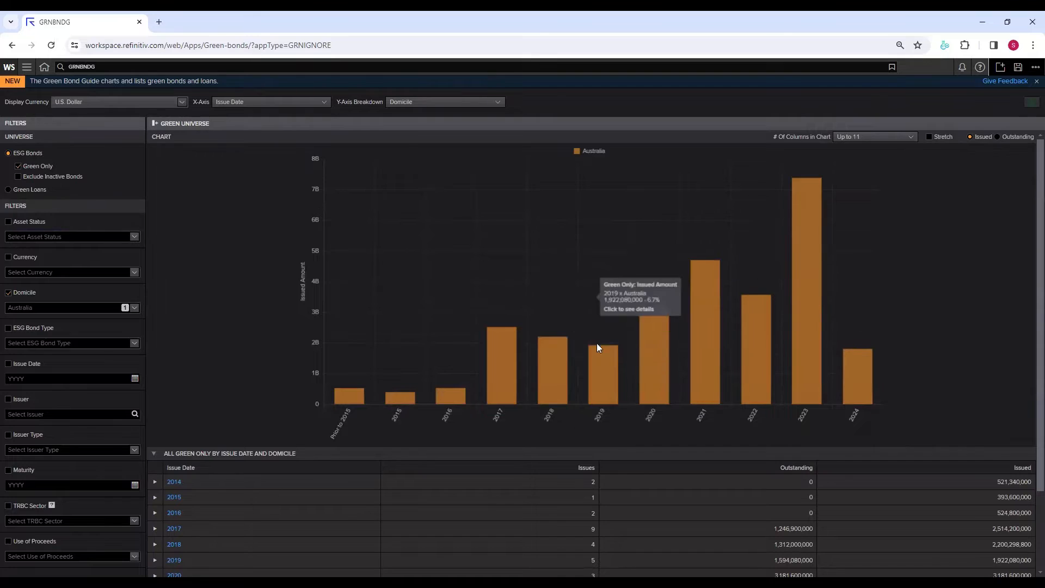
pyautogui.moveTo(376, 247)
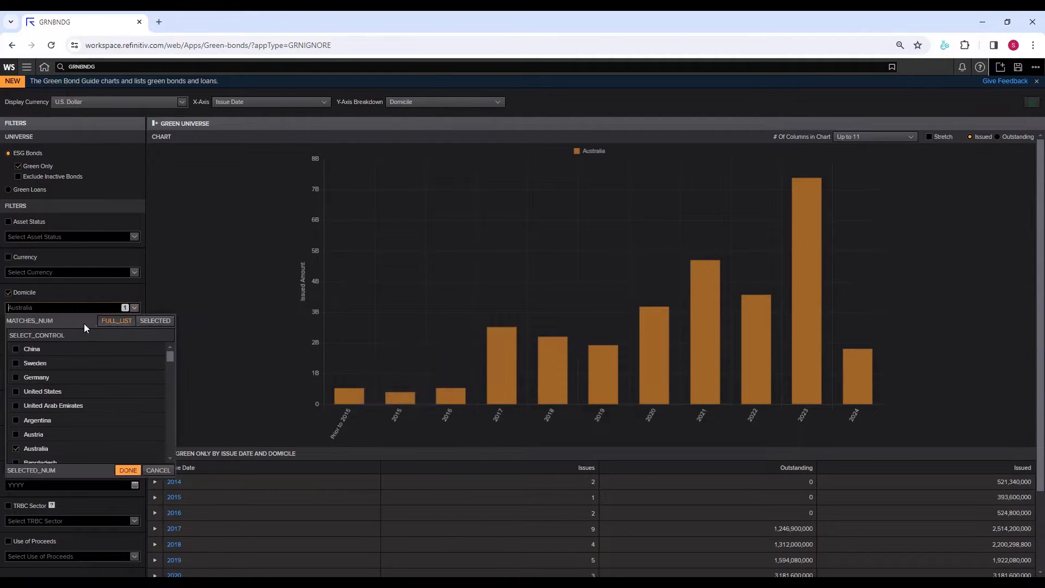
pyautogui.write('d')
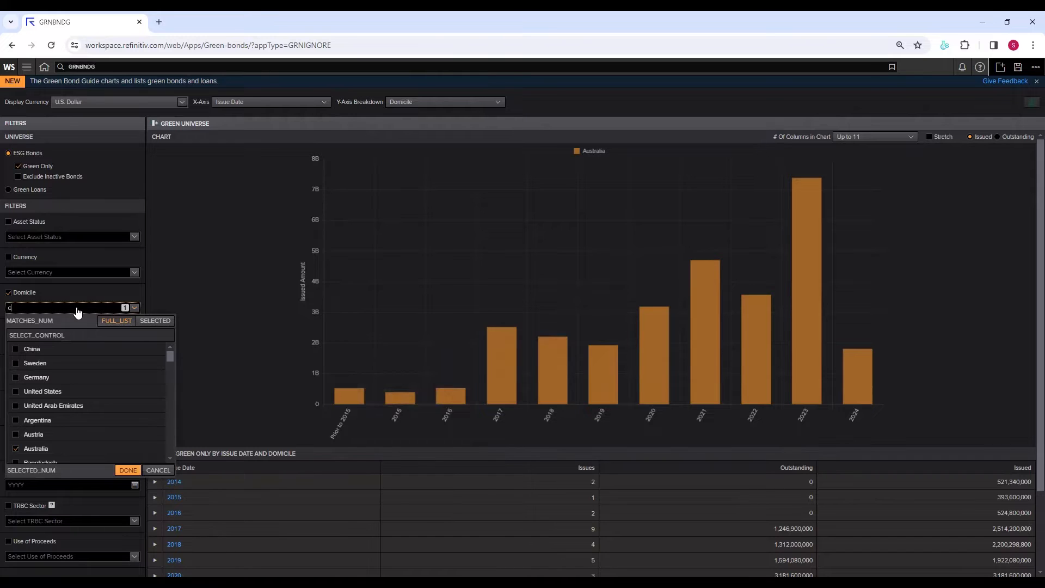
pyautogui.write('china')
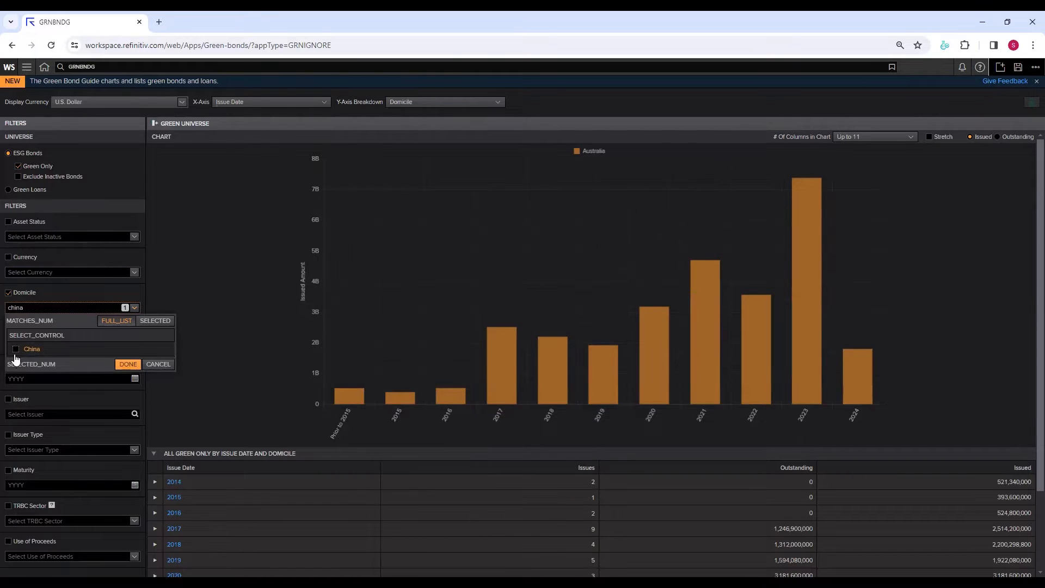
pyautogui.click(15, 349)
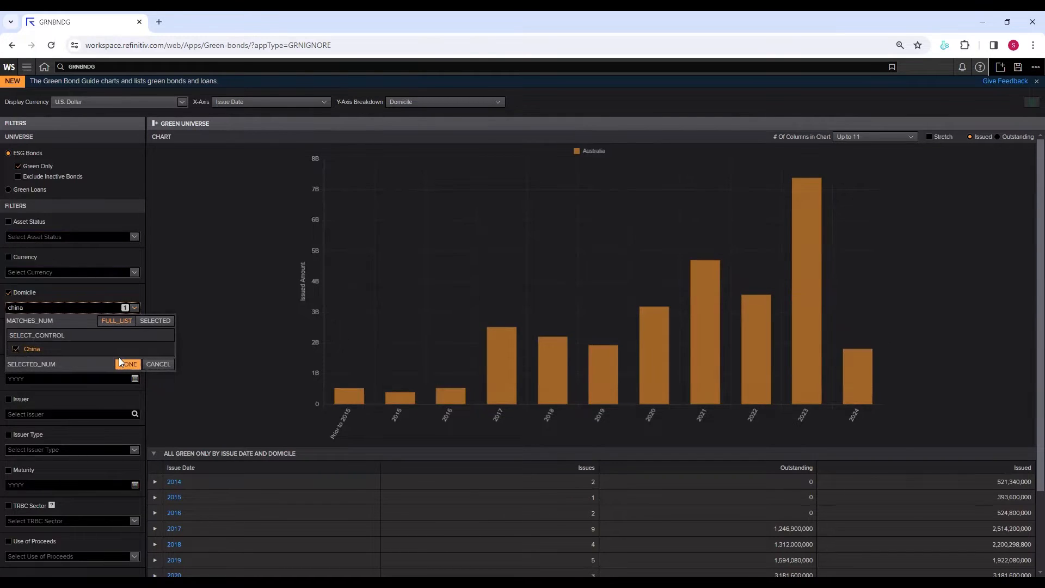
pyautogui.click(127, 364)
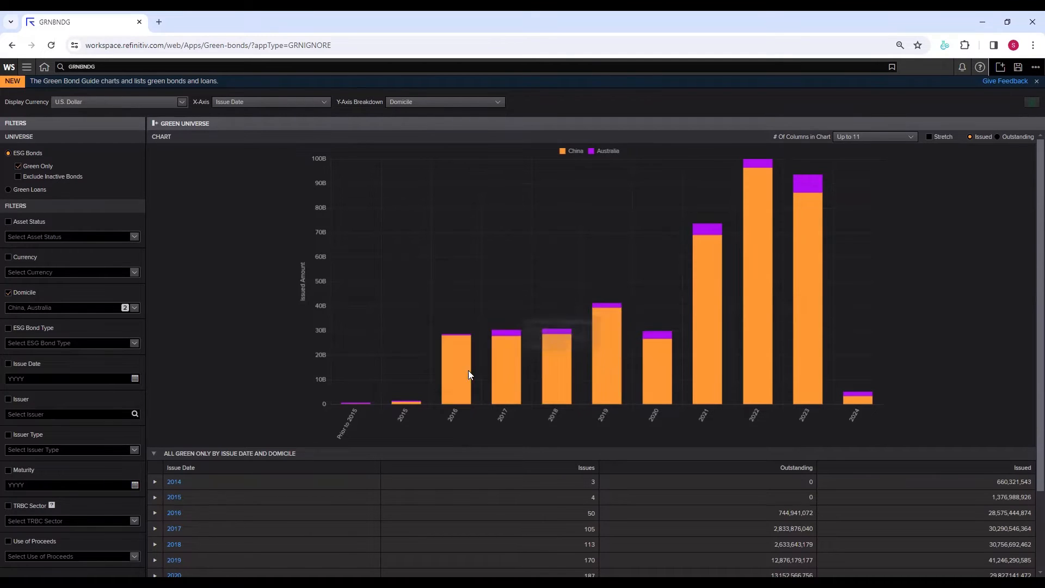
pyautogui.moveTo(553, 371)
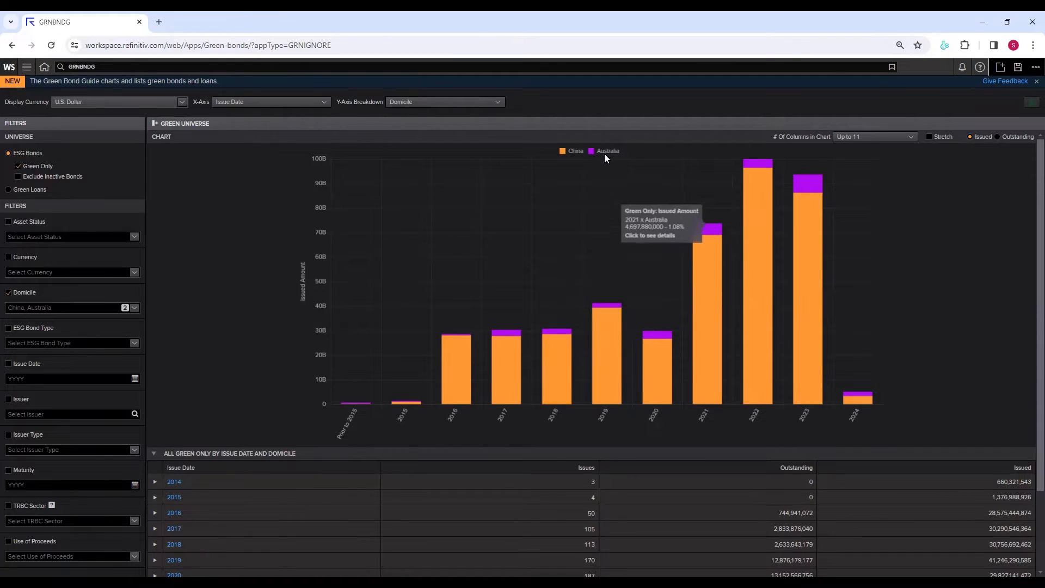
pyautogui.moveTo(8, 295)
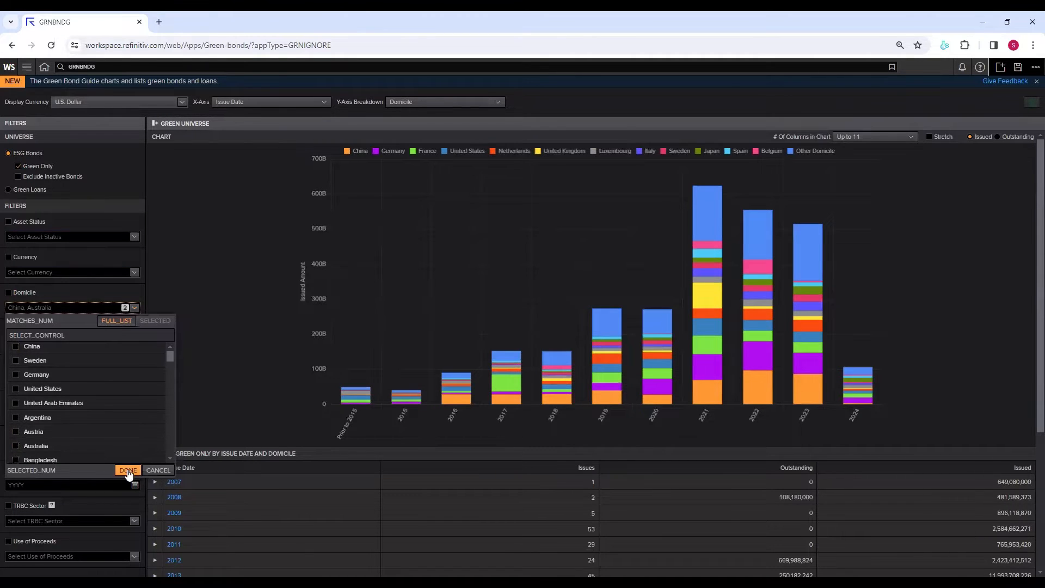
# Confirm the emptied Domicile dropdown so all domiciles are charted.
pyautogui.click(127, 470)
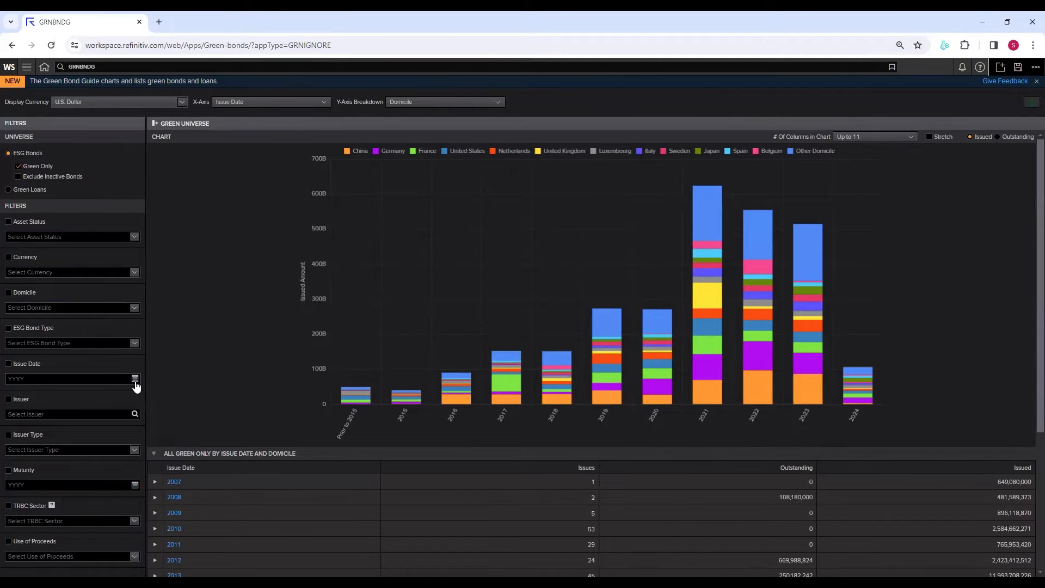
pyautogui.click(134, 379)
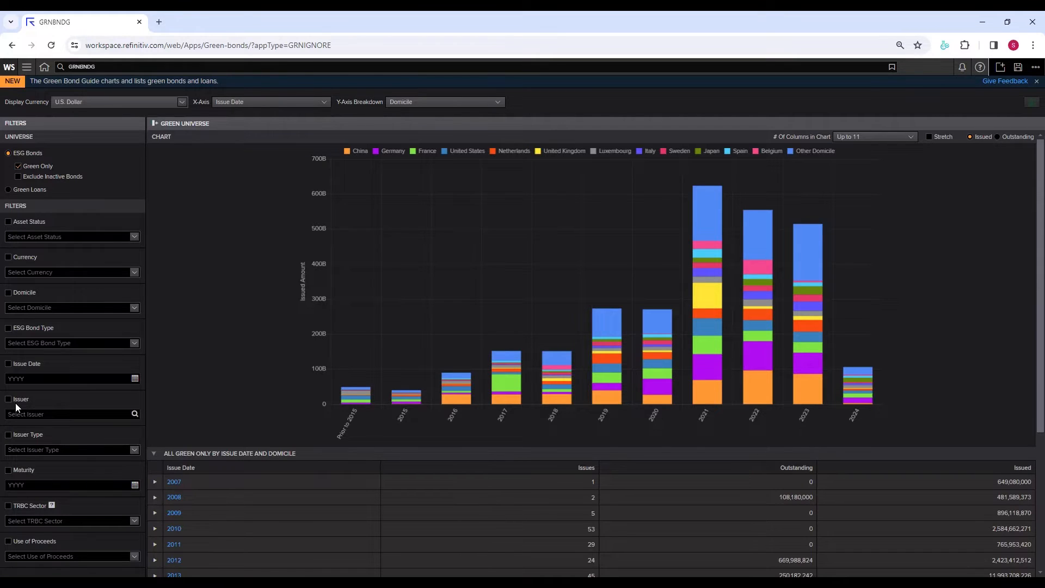
# Add WOOLWORTHS GROUP LTD as an issuer and search 'apple' for Apple Inc.
pyautogui.click(66, 414)
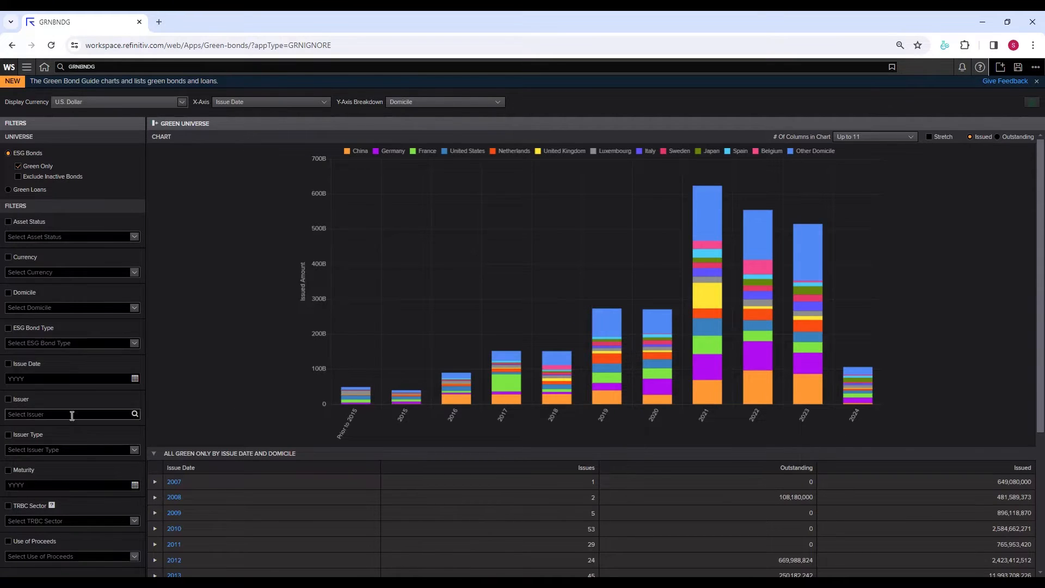
pyautogui.click(66, 414)
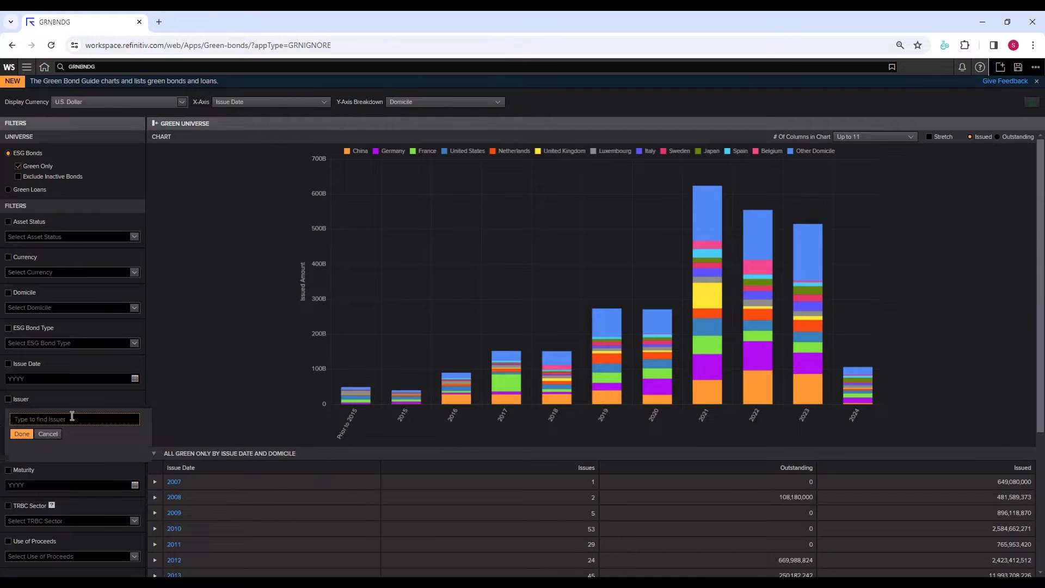
pyautogui.write('woolwor')
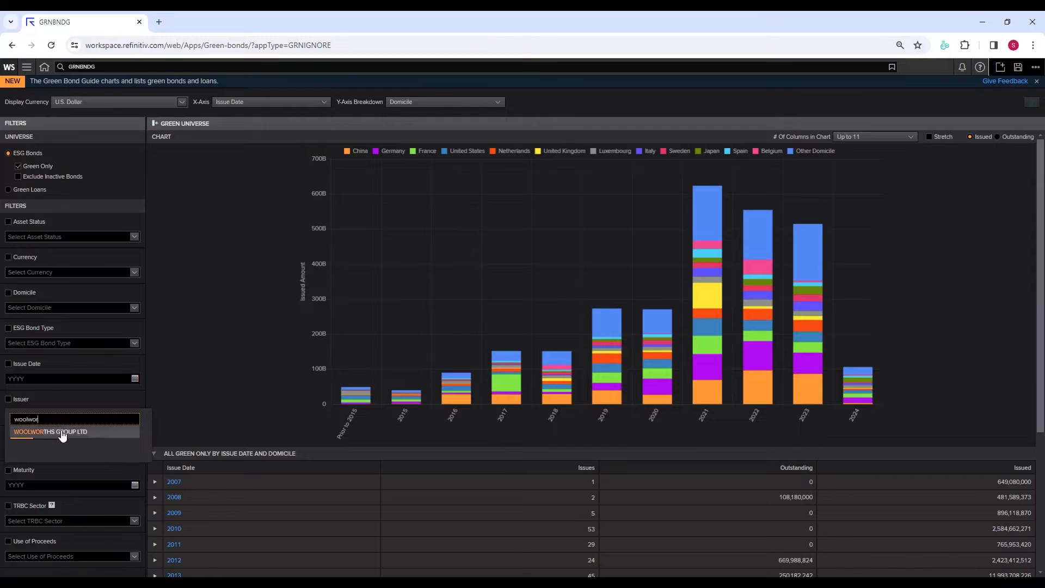
pyautogui.click(50, 431)
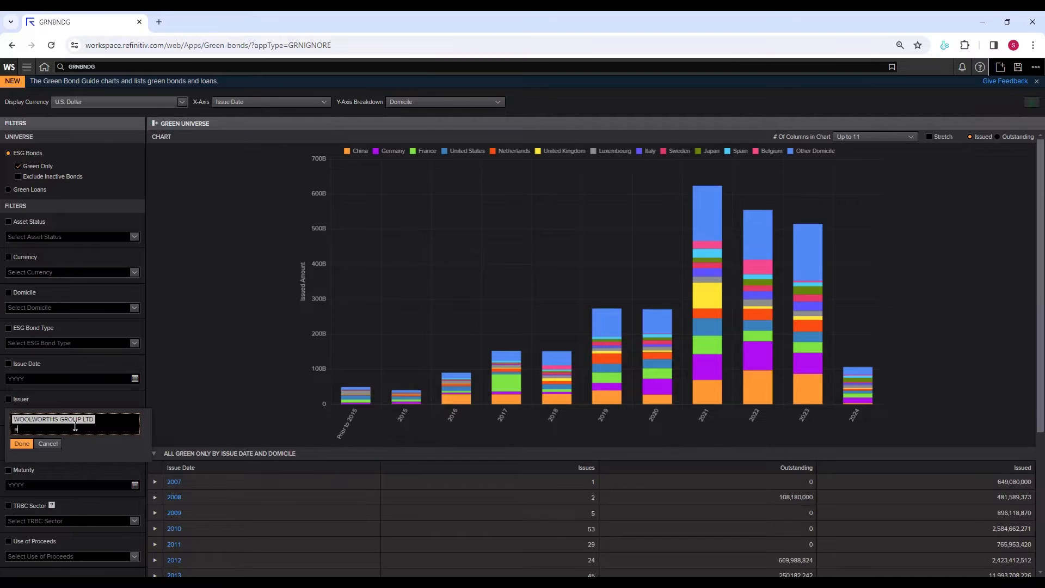
pyautogui.write('apple')
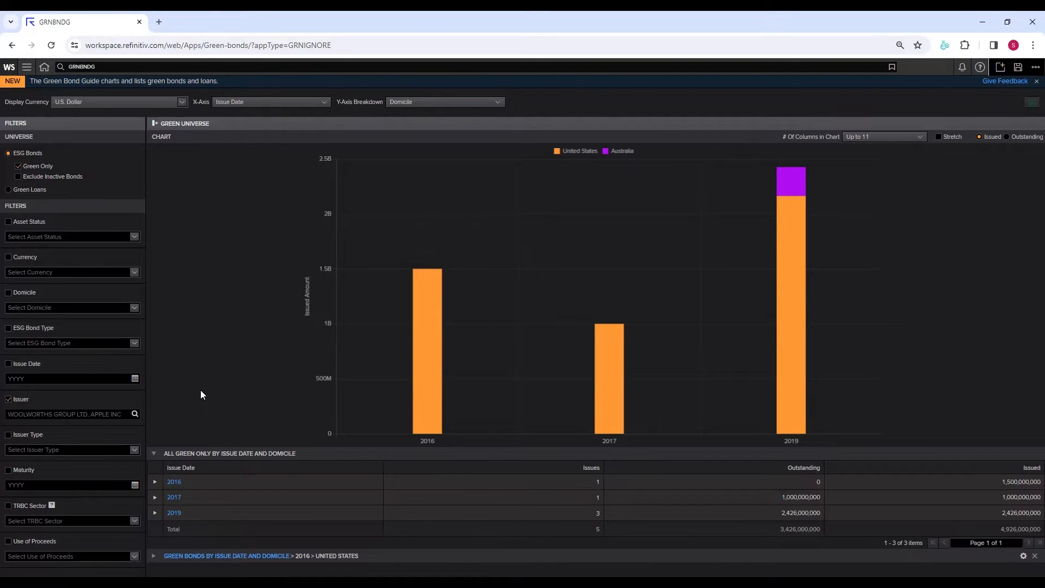
pyautogui.moveTo(427, 357)
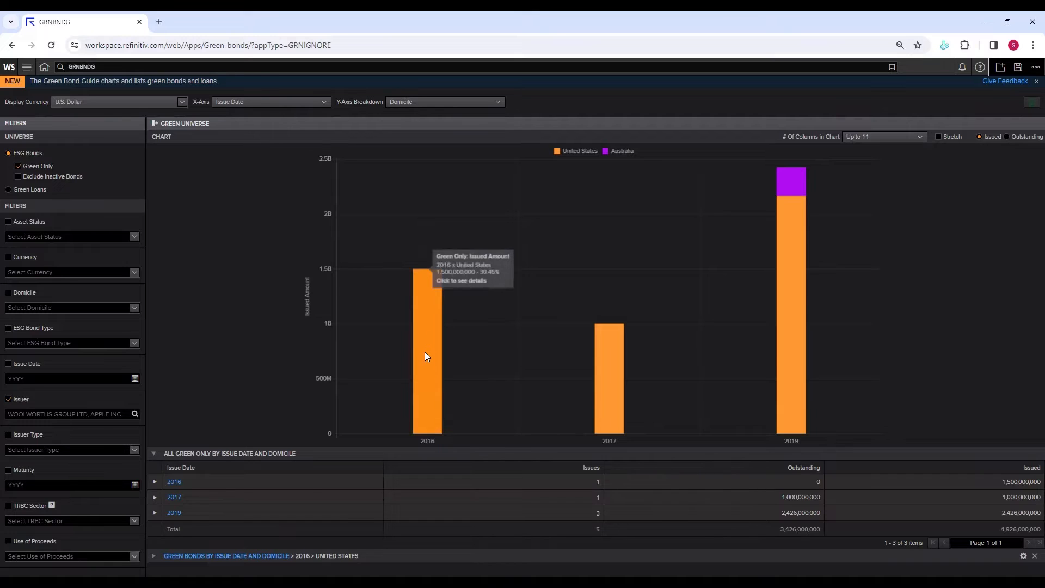
pyautogui.moveTo(595, 202)
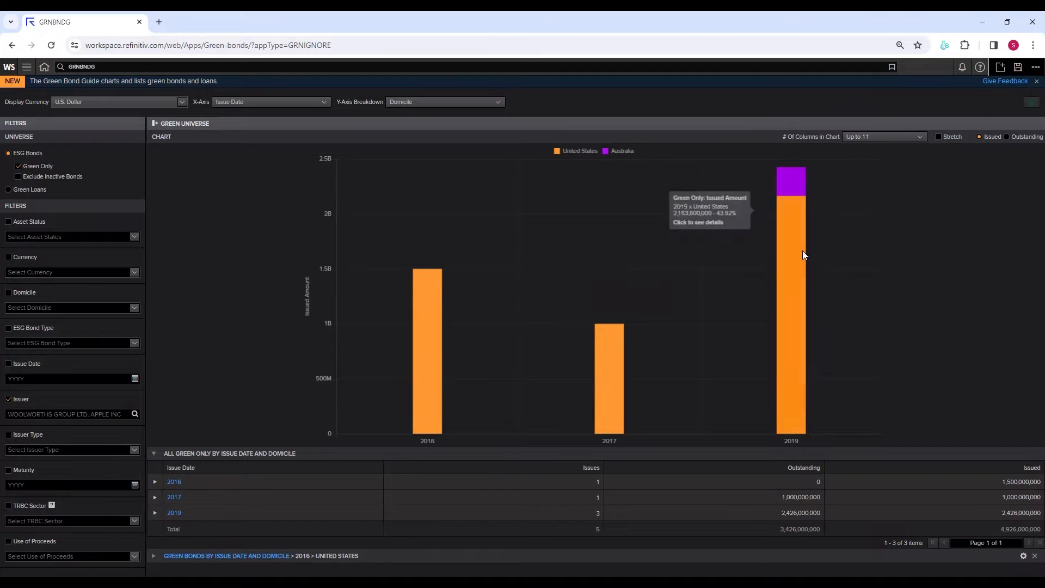
# Expand 2016, 2017 and 2019 by domicile and drill into Australia's 2019 issues.
pyautogui.click(155, 481)
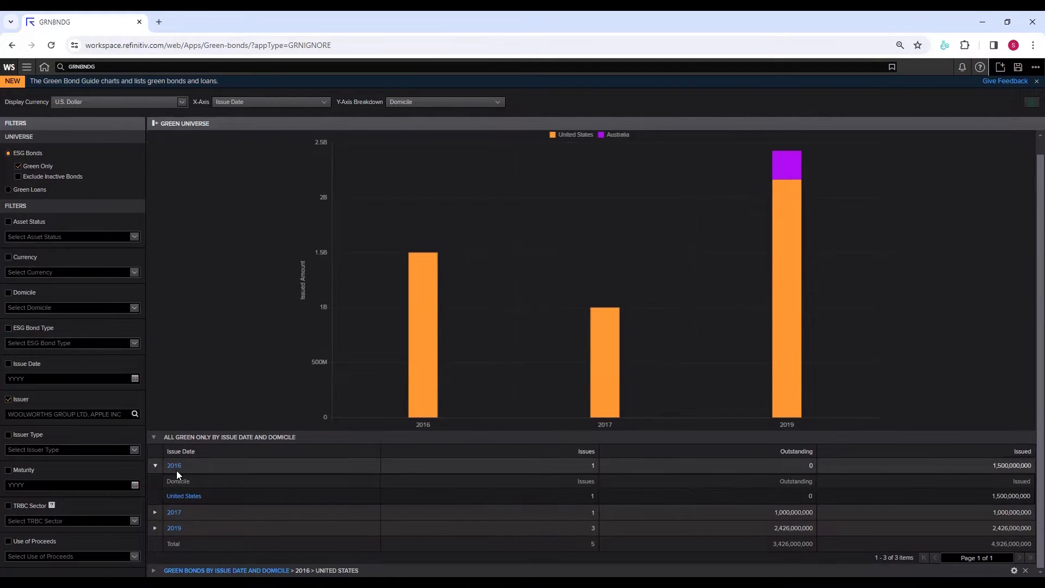
pyautogui.moveTo(432, 267)
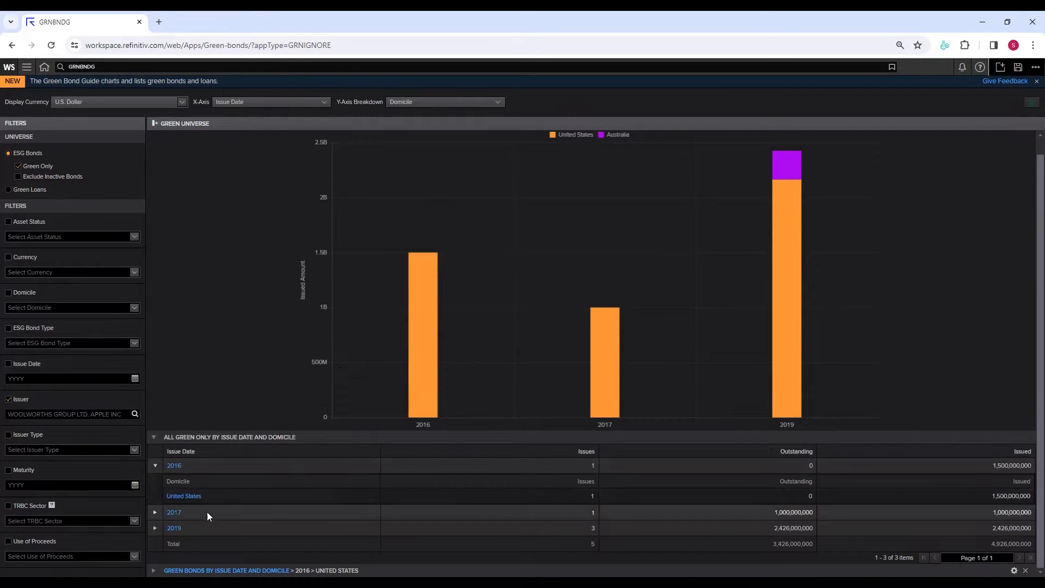
pyautogui.click(154, 511)
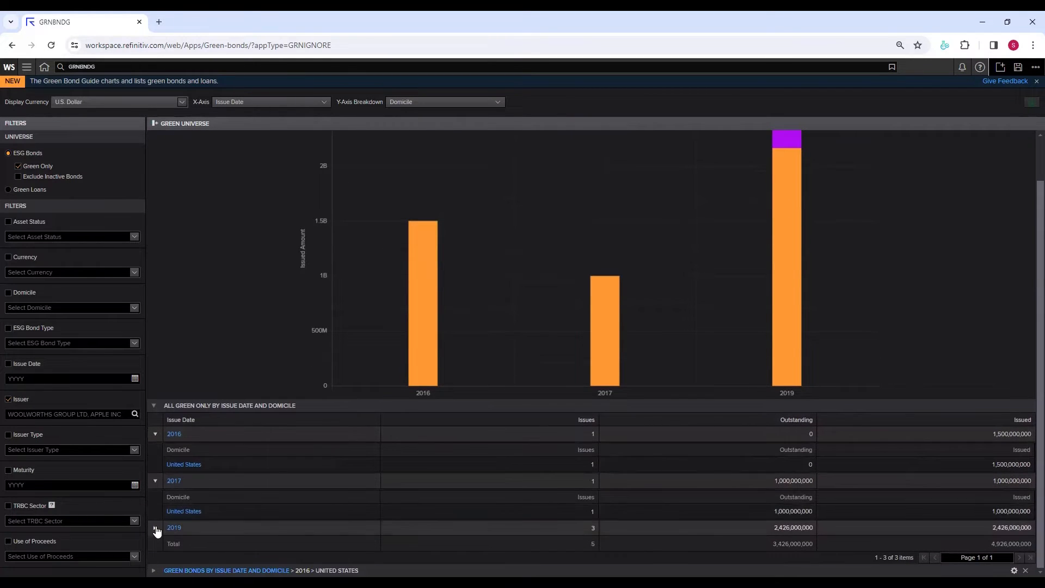
pyautogui.click(154, 527)
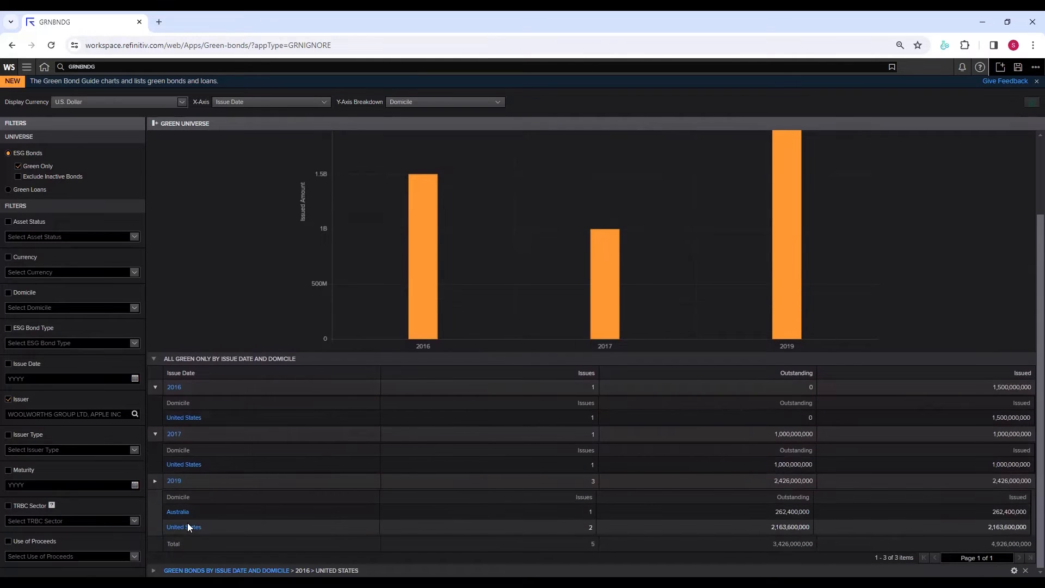
pyautogui.moveTo(559, 533)
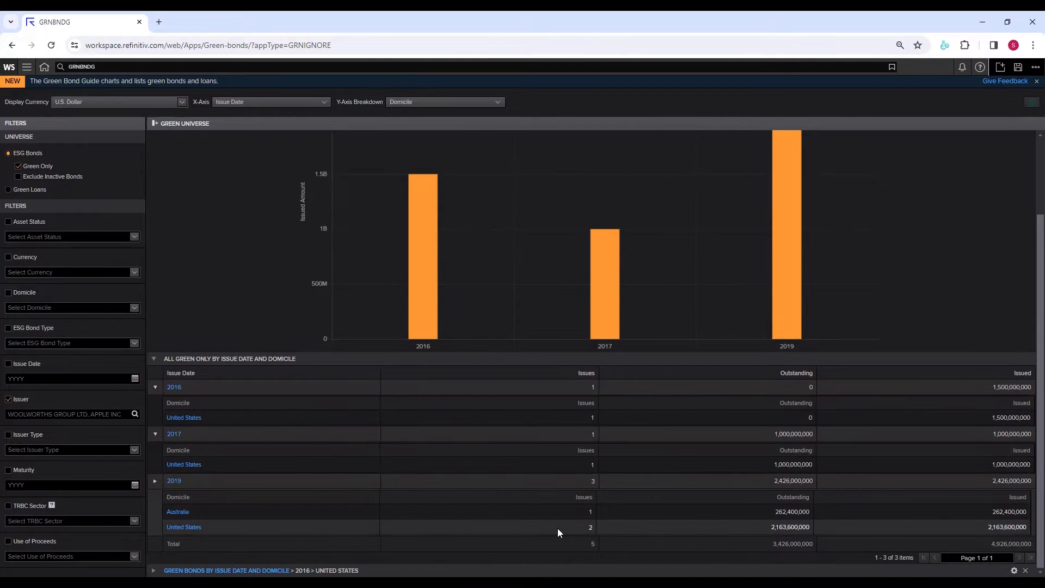
pyautogui.moveTo(572, 514)
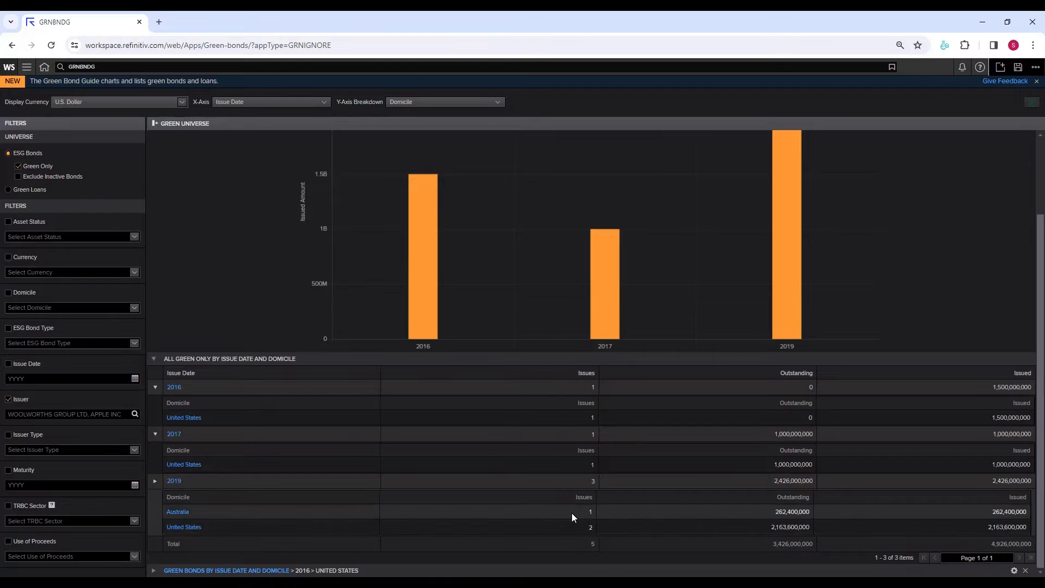
pyautogui.moveTo(588, 517)
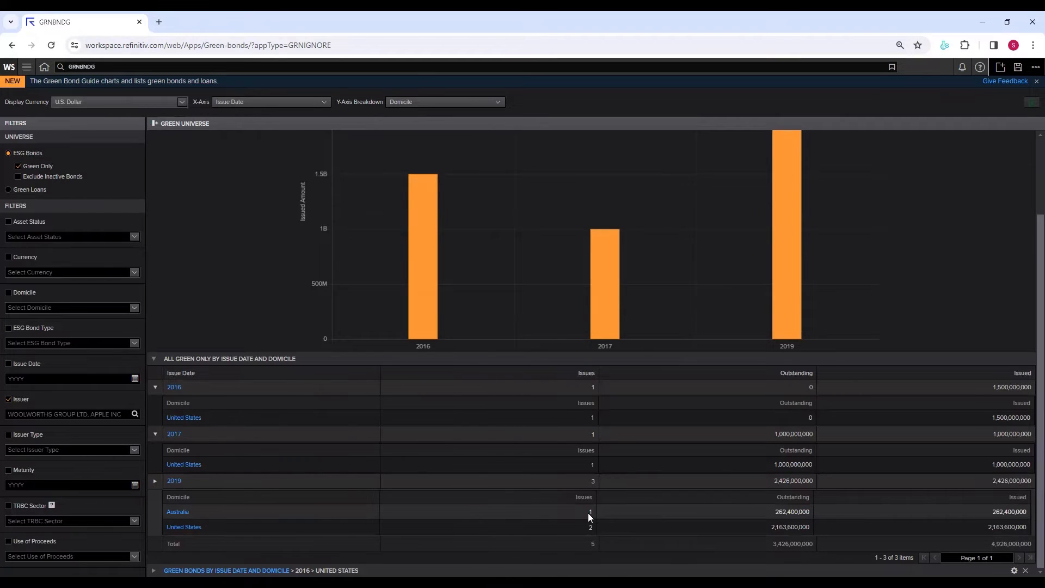
pyautogui.moveTo(358, 520)
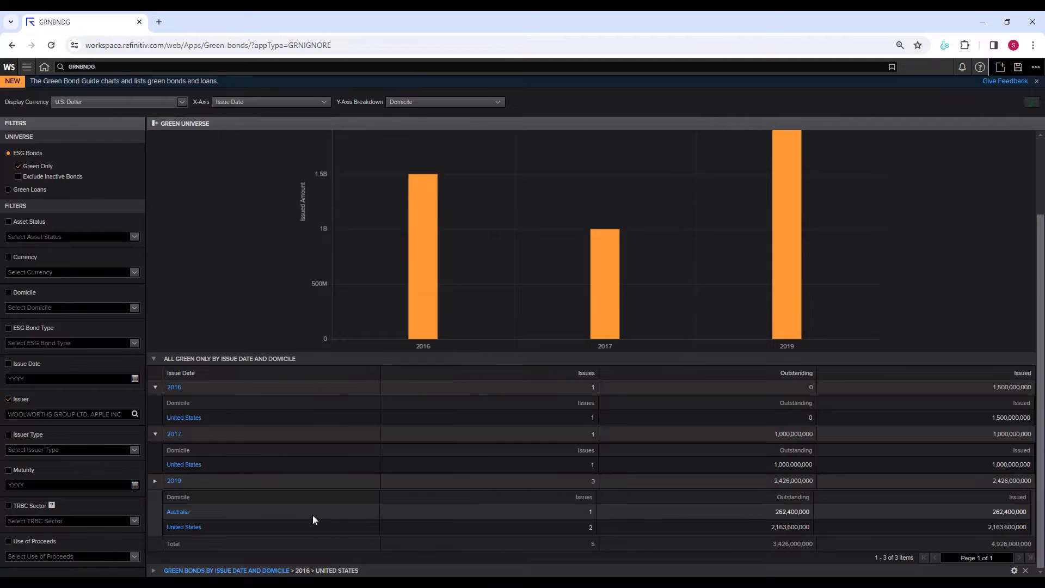
pyautogui.moveTo(177, 514)
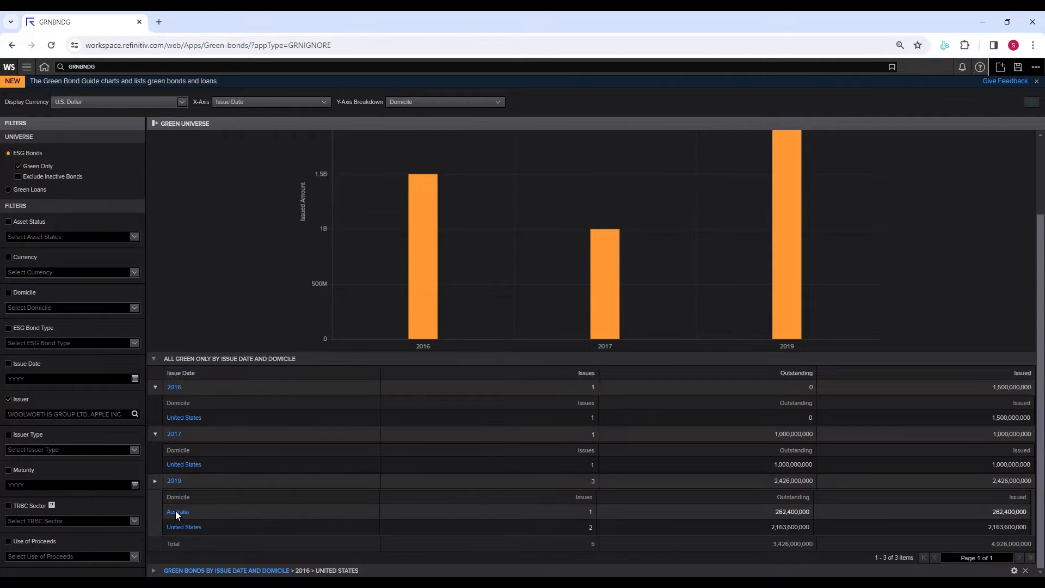
pyautogui.click(177, 511)
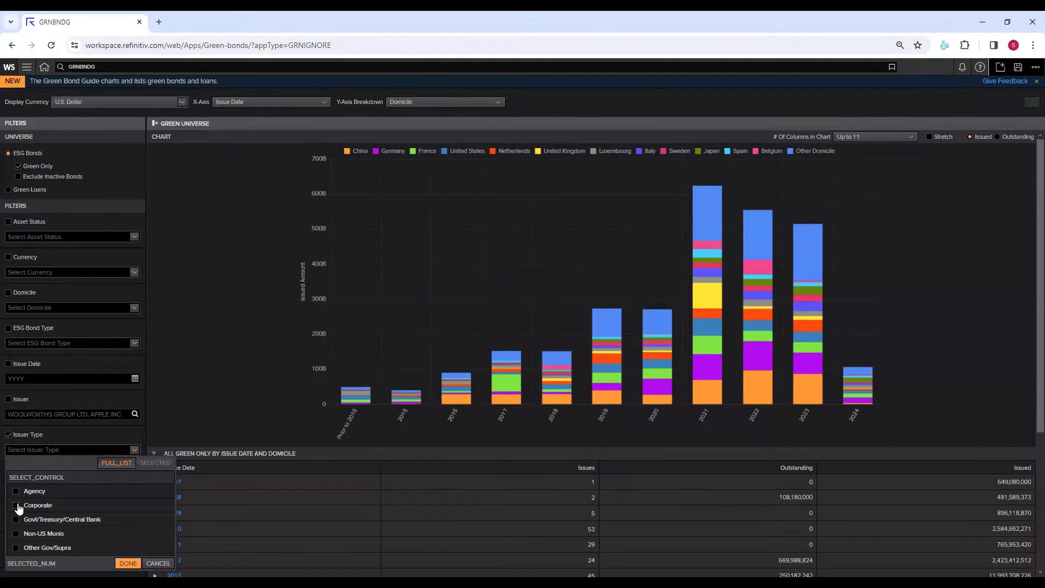
# Tick Corporate as the issuer type and apply it.
pyautogui.click(15, 505)
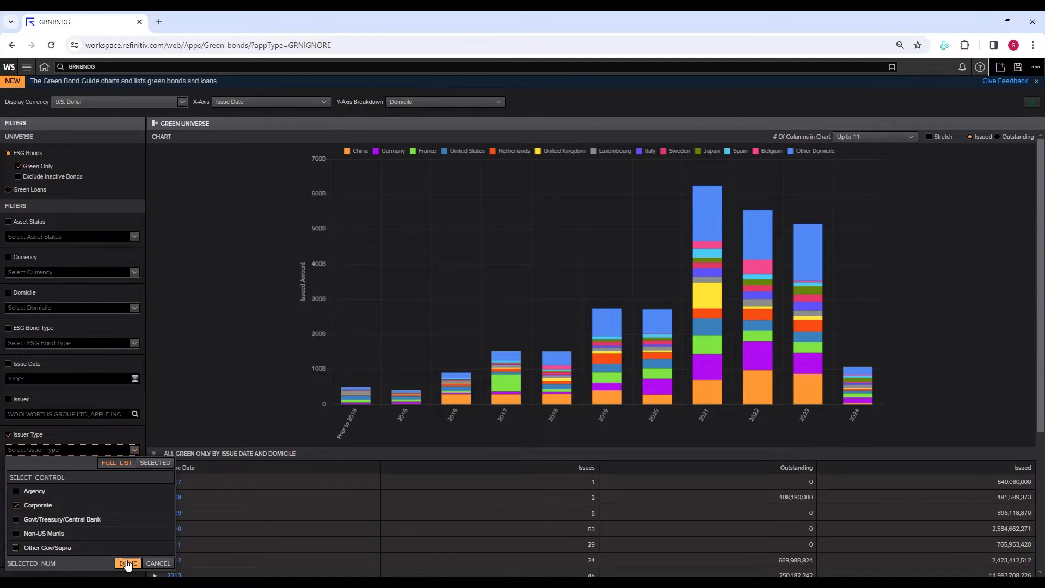
pyautogui.click(127, 564)
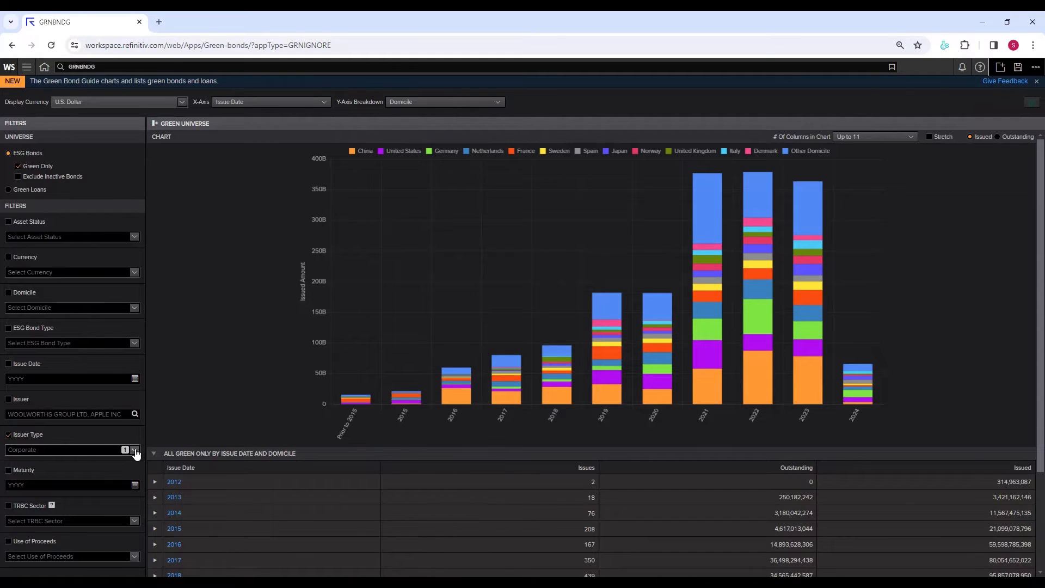
# Replace the Corporate issuer type with Govt/Treasury/Central Bank.
pyautogui.click(134, 450)
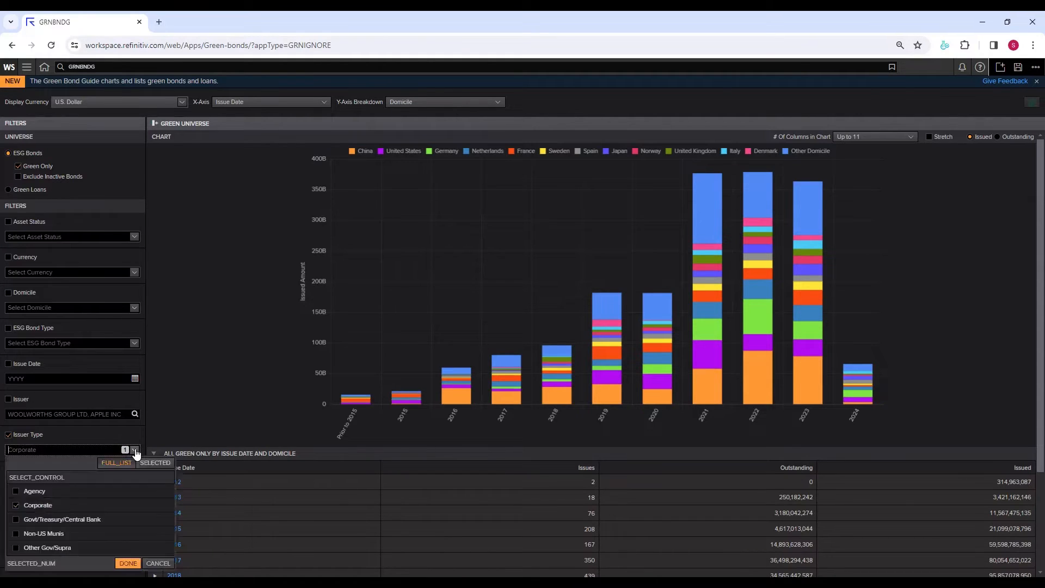
pyautogui.click(14, 505)
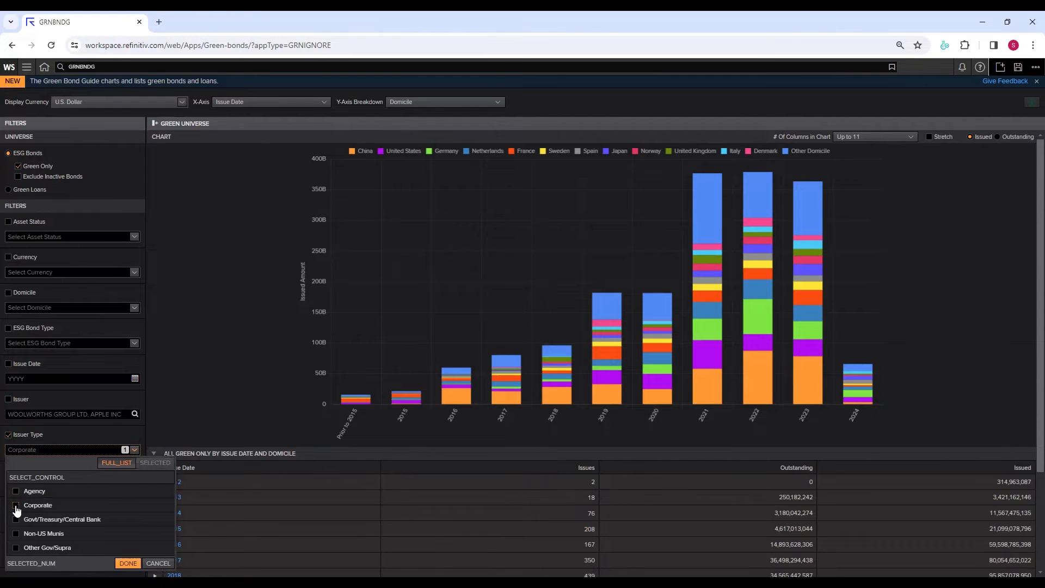
pyautogui.click(15, 519)
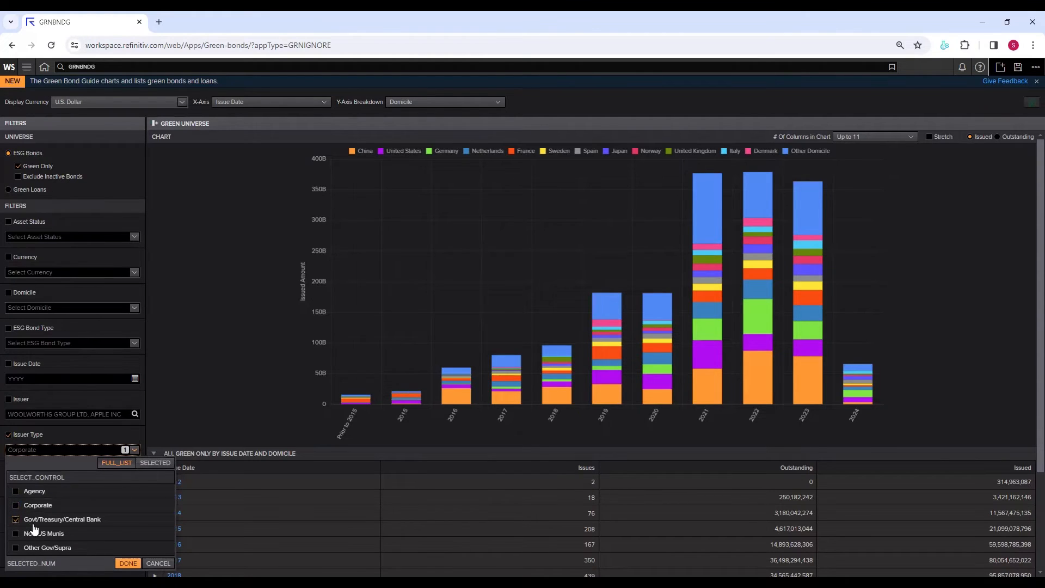
pyautogui.click(127, 563)
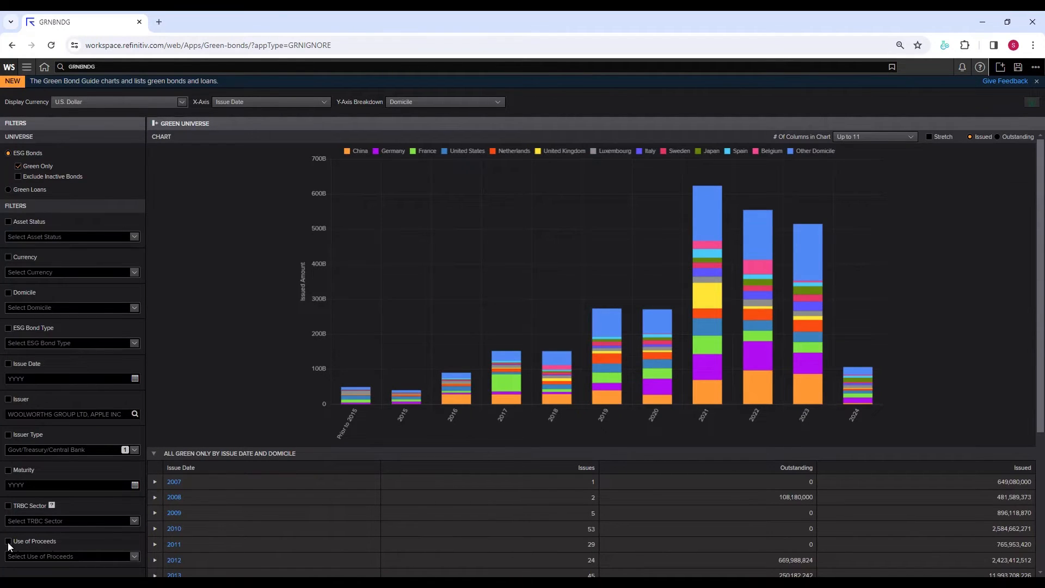
# Apply Alternative Energy as the use-of-proceeds filter.
pyautogui.click(66, 556)
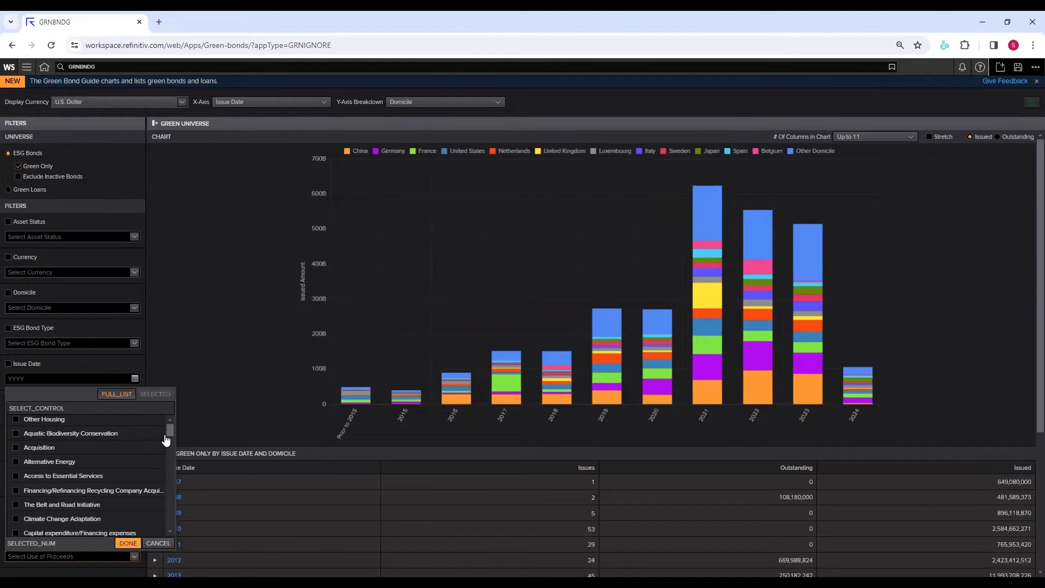
pyautogui.scroll(-3)
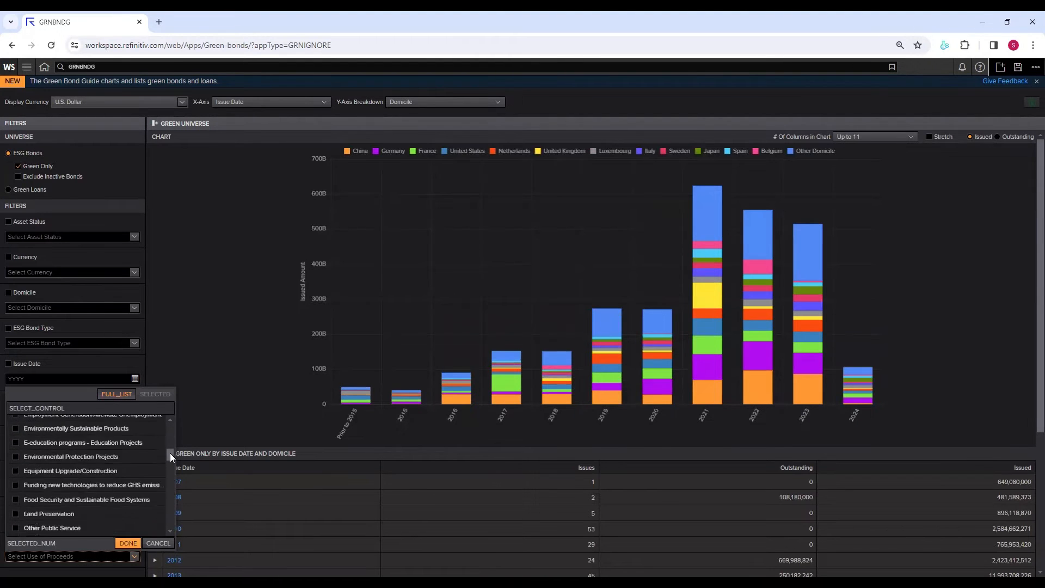
pyautogui.scroll(-3)
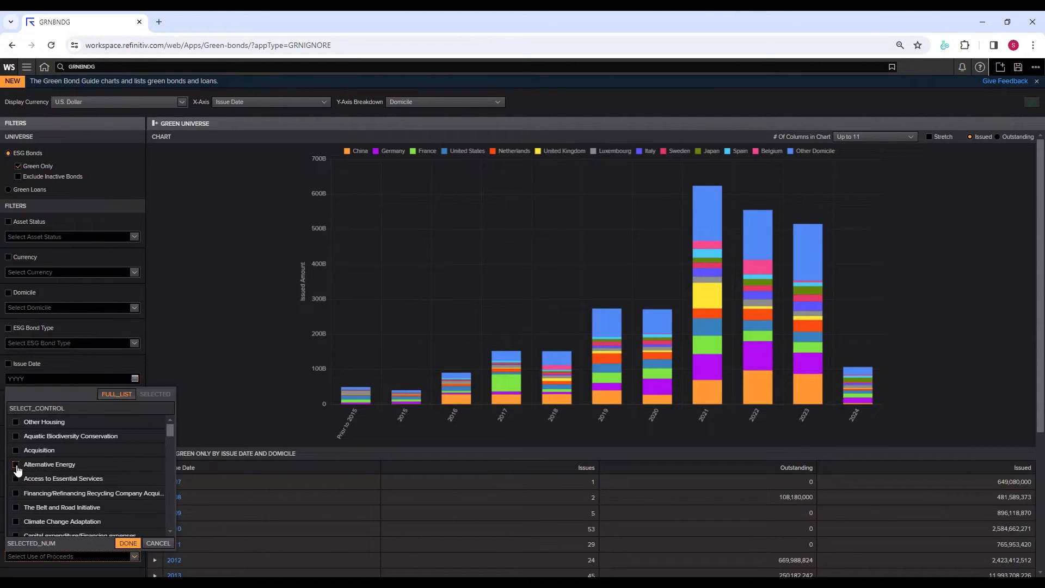
pyautogui.click(16, 464)
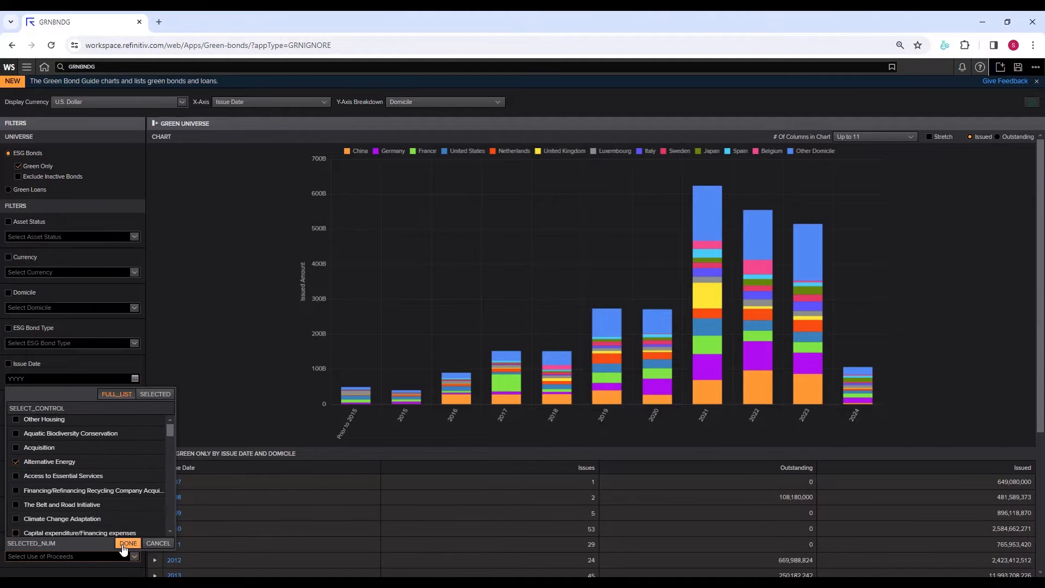
pyautogui.click(127, 543)
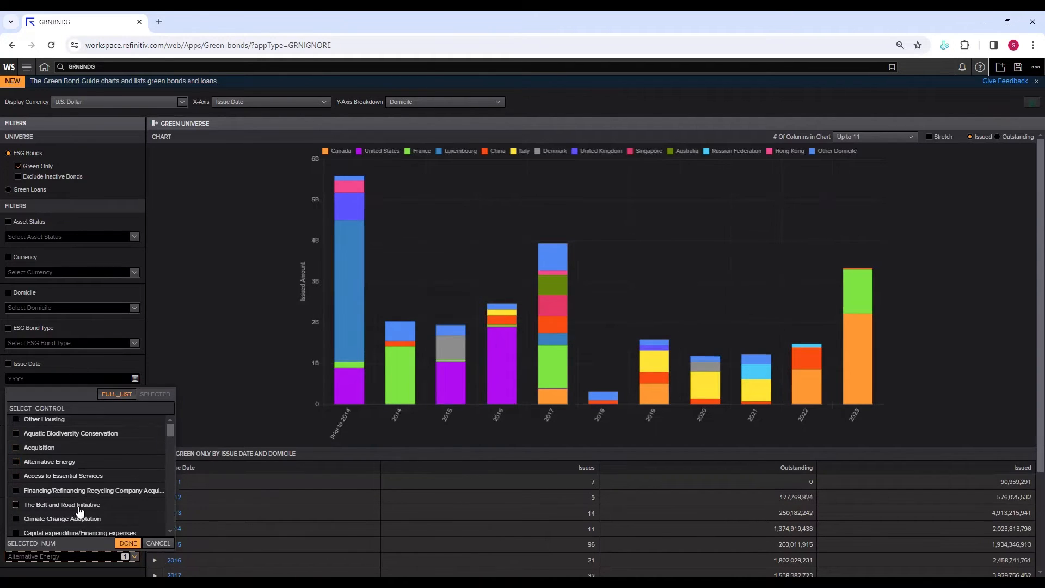
# Try The Belt and Road Initiative, then apply Clean Transport as use of proceeds.
pyautogui.click(15, 505)
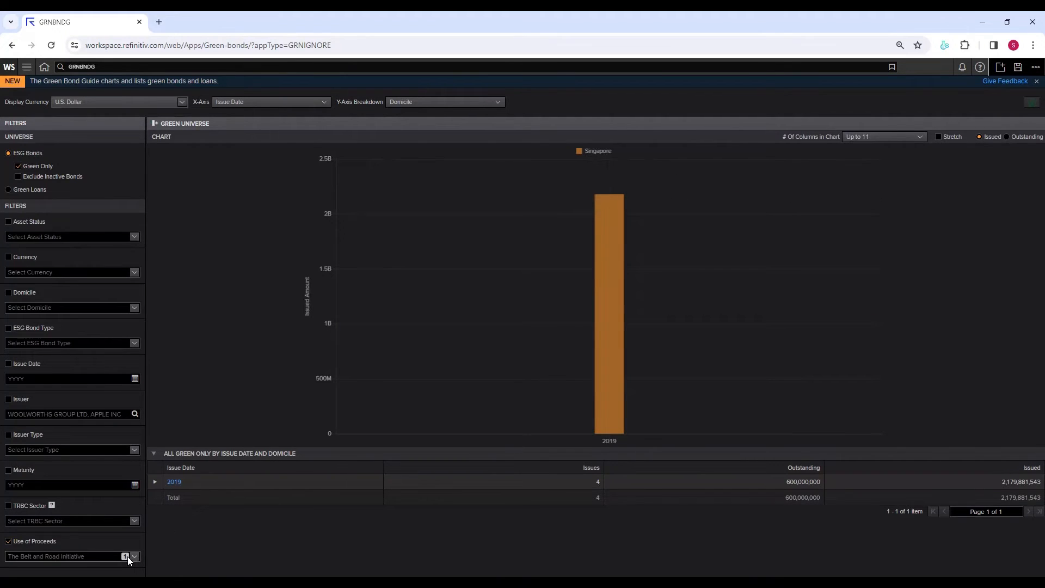
pyautogui.click(134, 556)
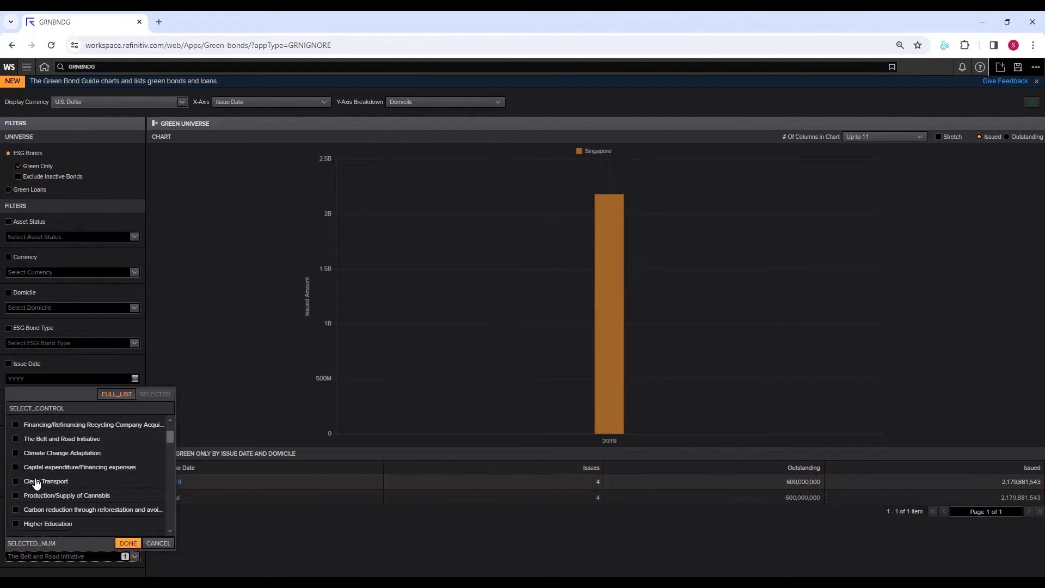
pyautogui.click(15, 481)
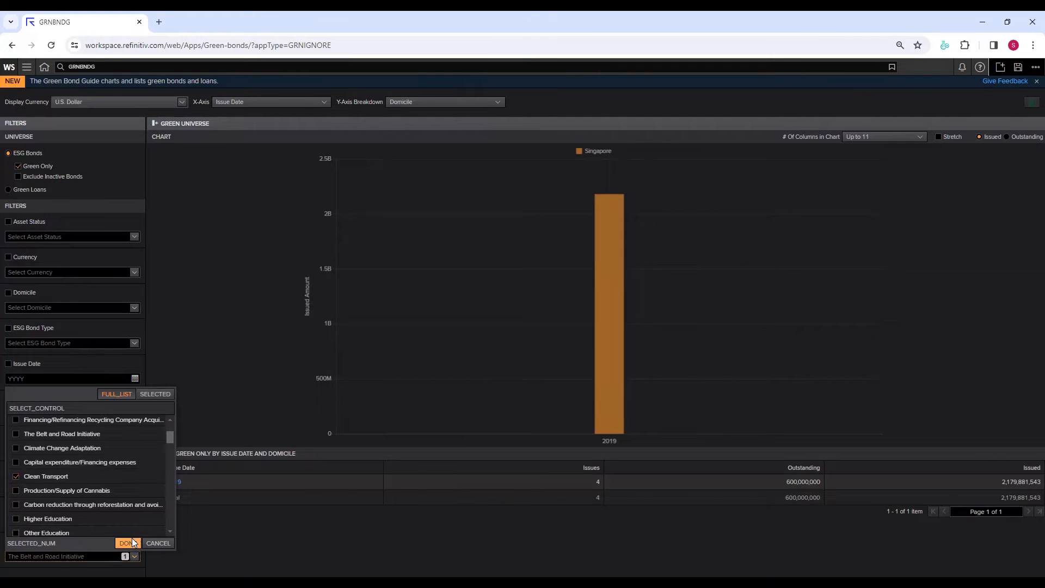
pyautogui.click(125, 542)
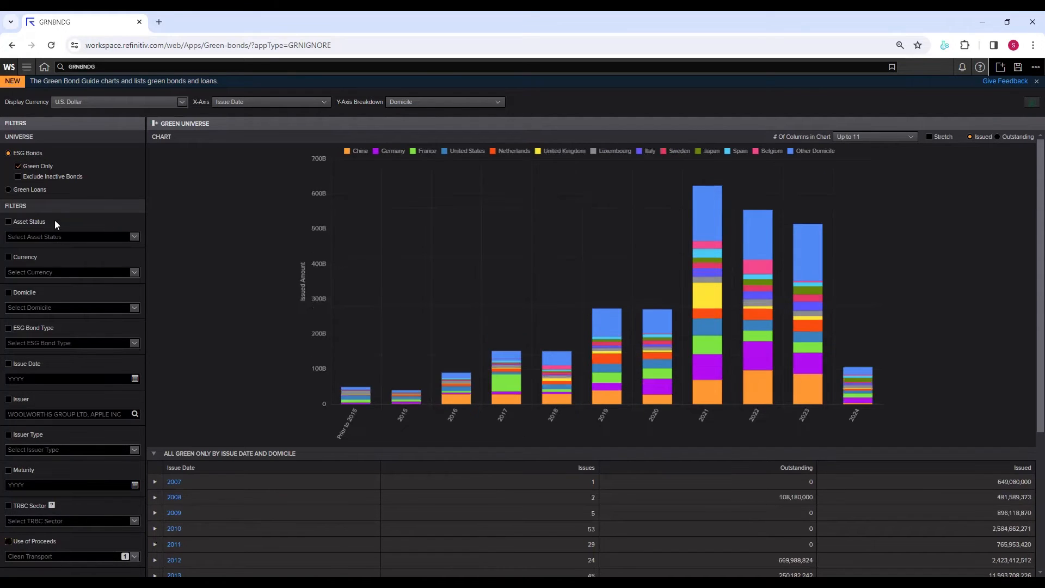
pyautogui.moveTo(112, 327)
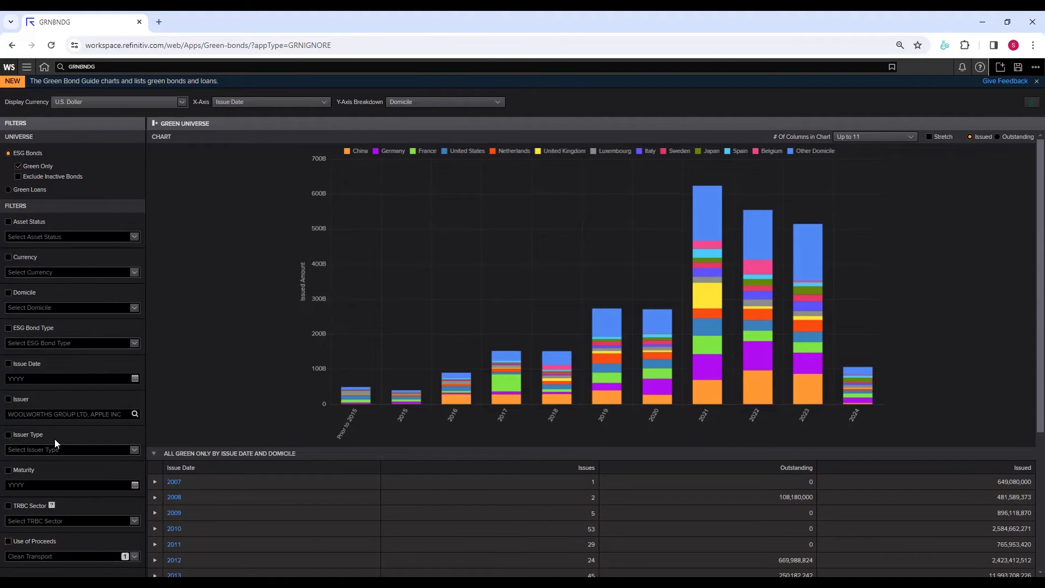
pyautogui.moveTo(600, 338)
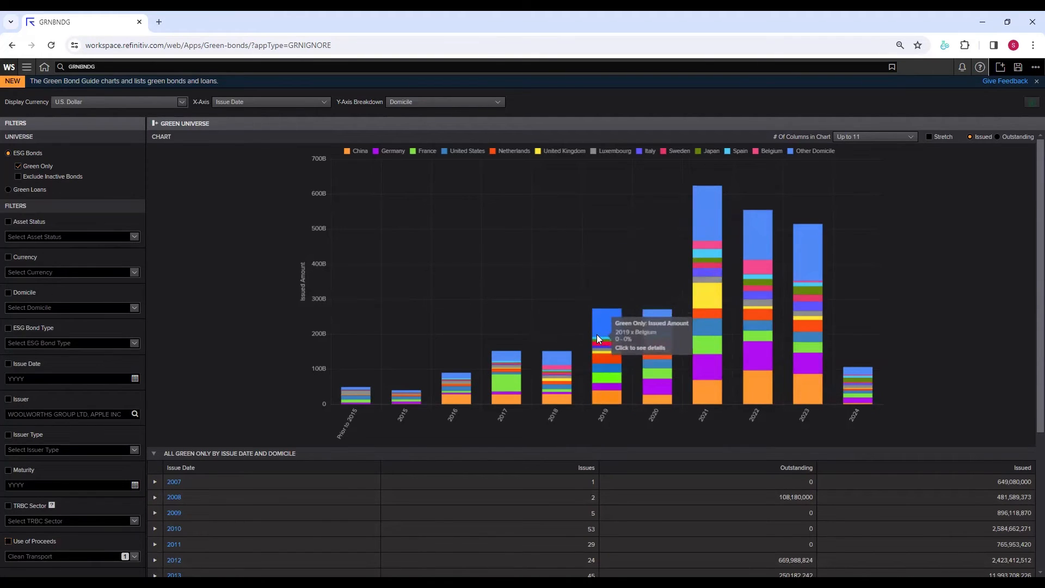
# Scroll down the yearly domicile table to reach China's 2024 green bond list.
pyautogui.scroll(-3)
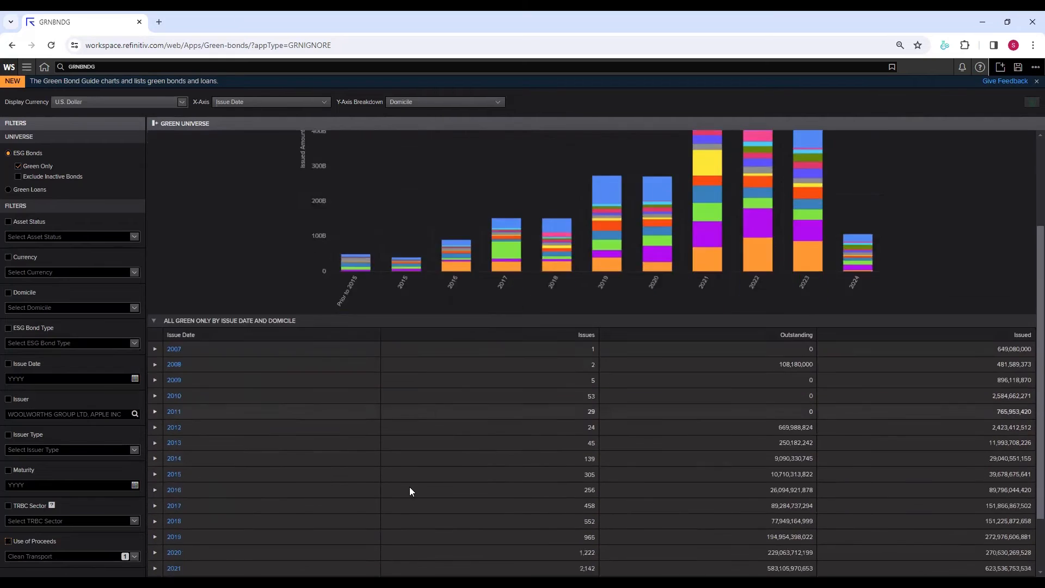
pyautogui.scroll(-3)
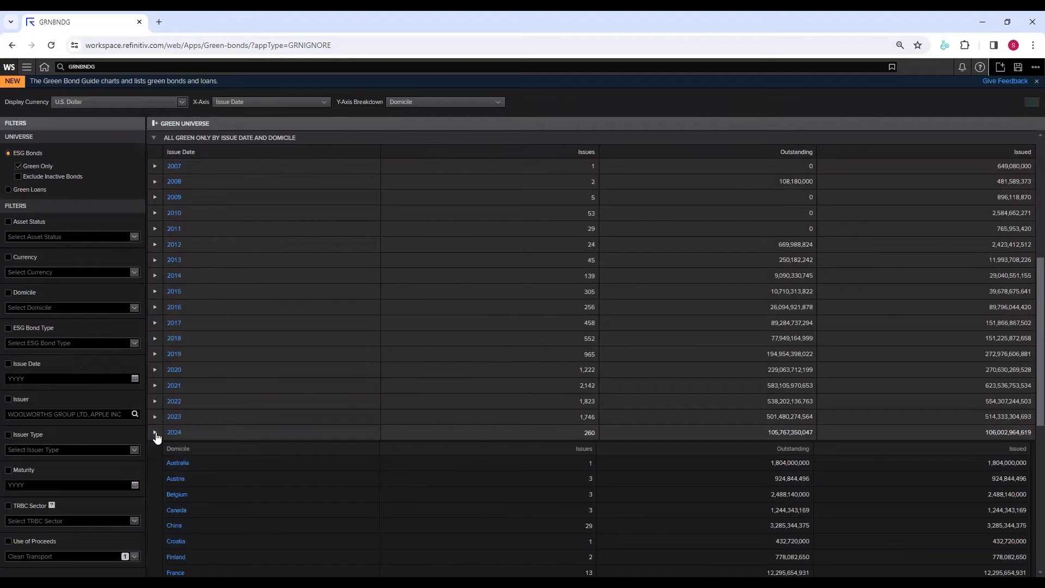
pyautogui.scroll(-3)
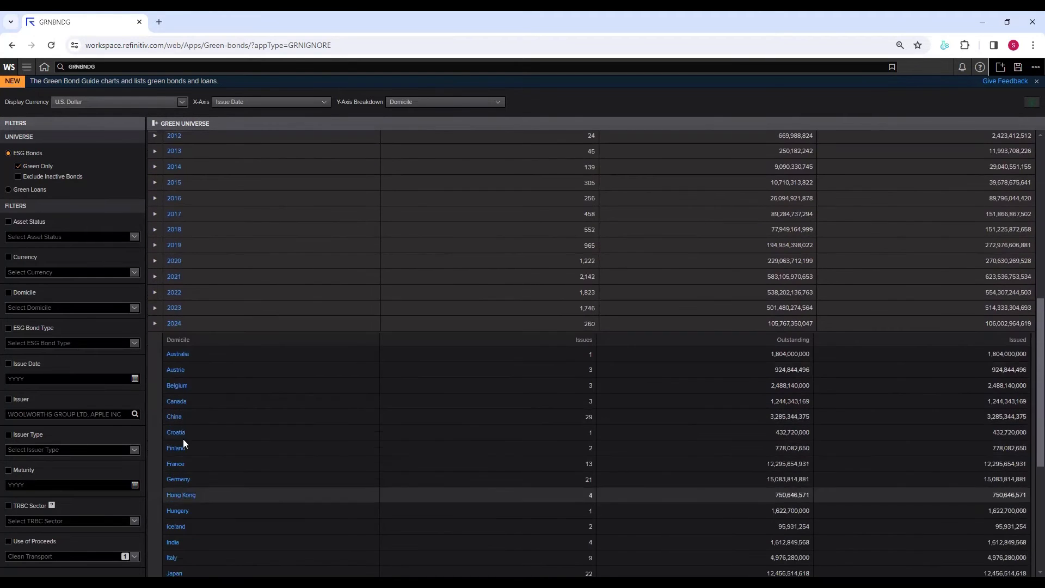
pyautogui.scroll(-3)
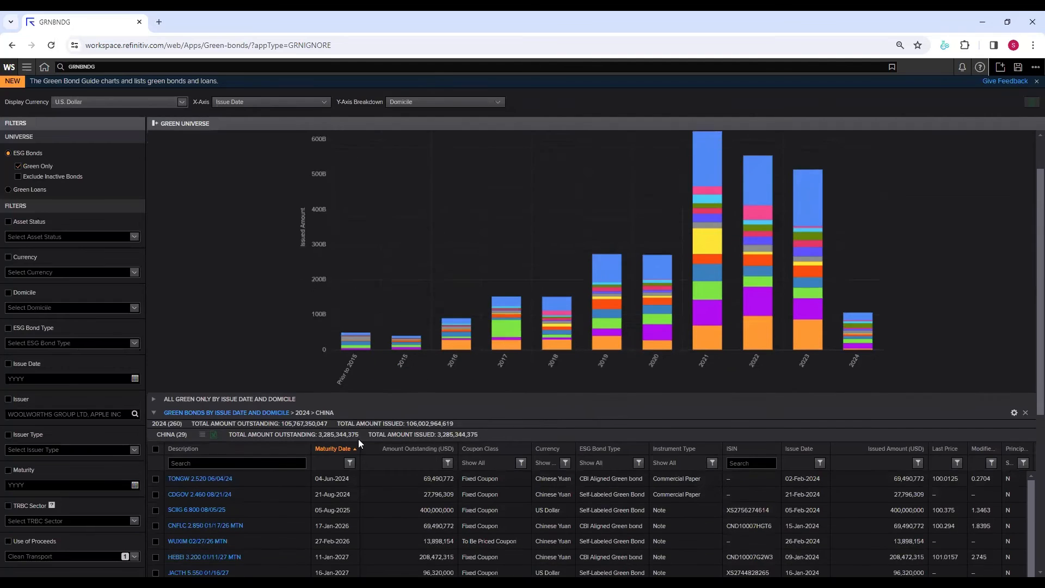
# Select all 29 Chinese 2024 green bonds and review their seniority, TRBC sector and yield columns.
pyautogui.scroll(-3)
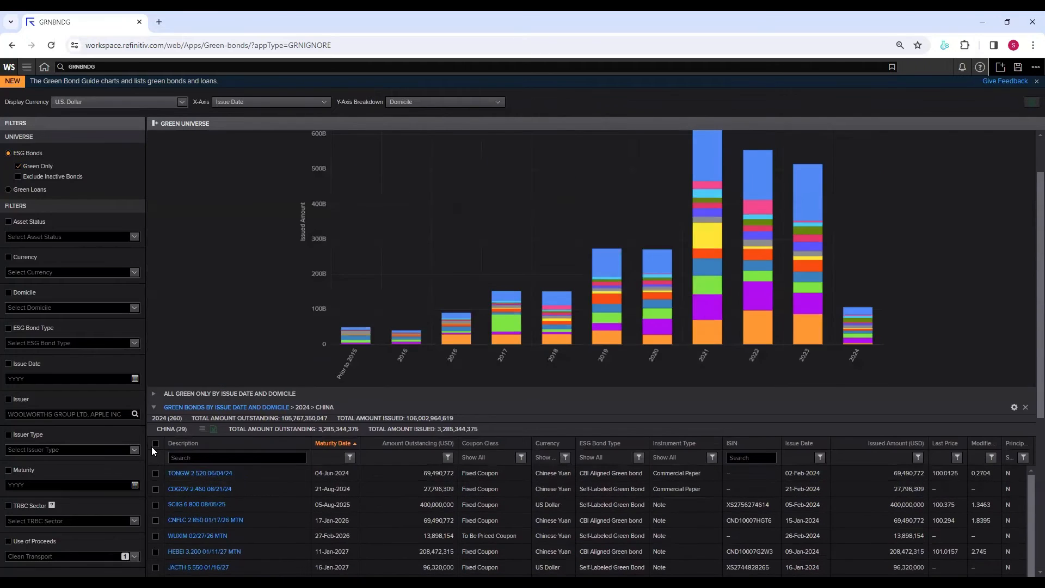
pyautogui.click(155, 443)
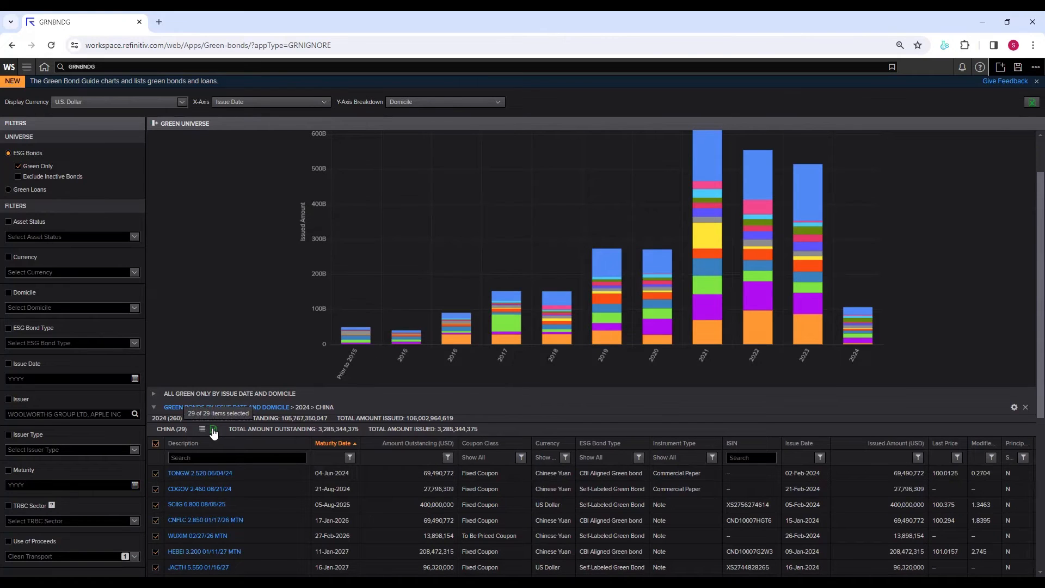
pyautogui.moveTo(225, 445)
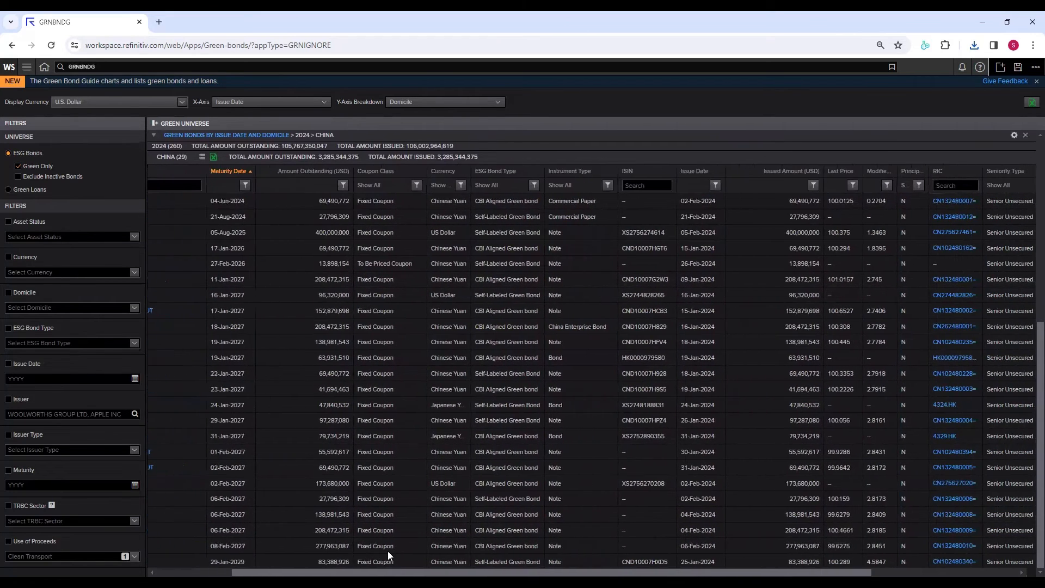
pyautogui.hscroll(3)
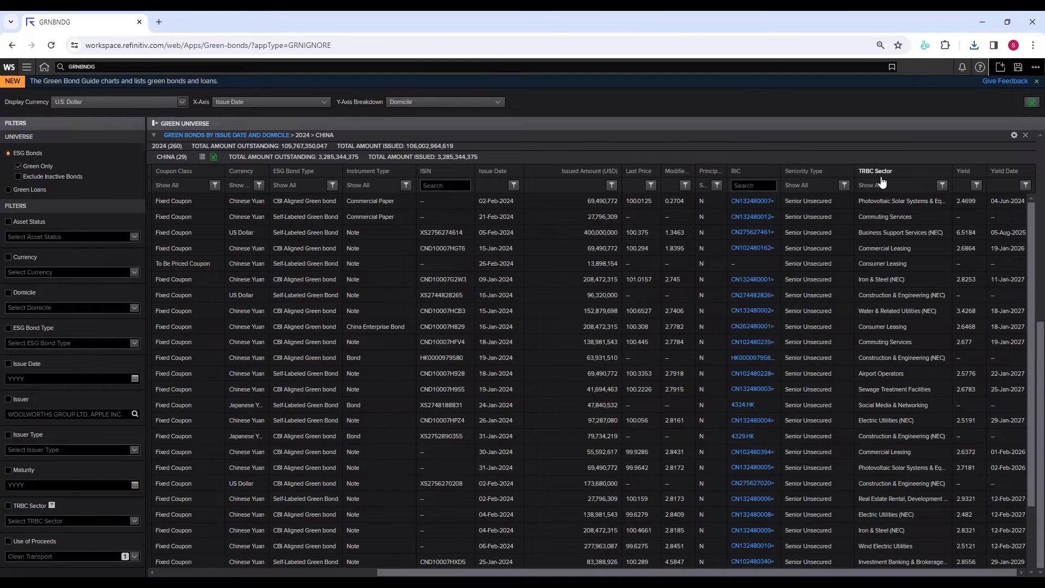
pyautogui.moveTo(1015, 180)
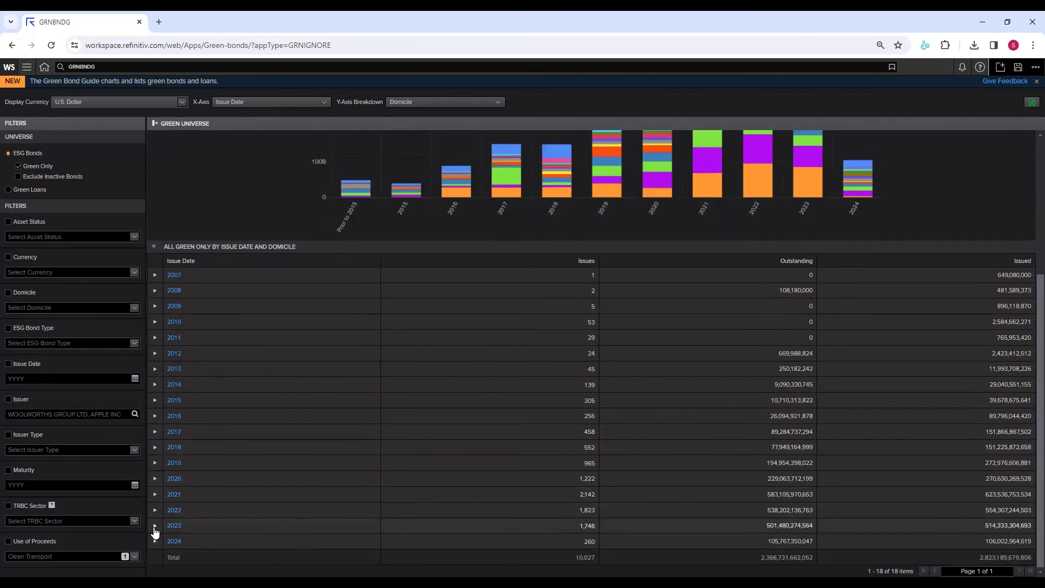
# Expand 2023 to list China's 356 green bonds and review them through the perpetual issues.
pyautogui.click(154, 525)
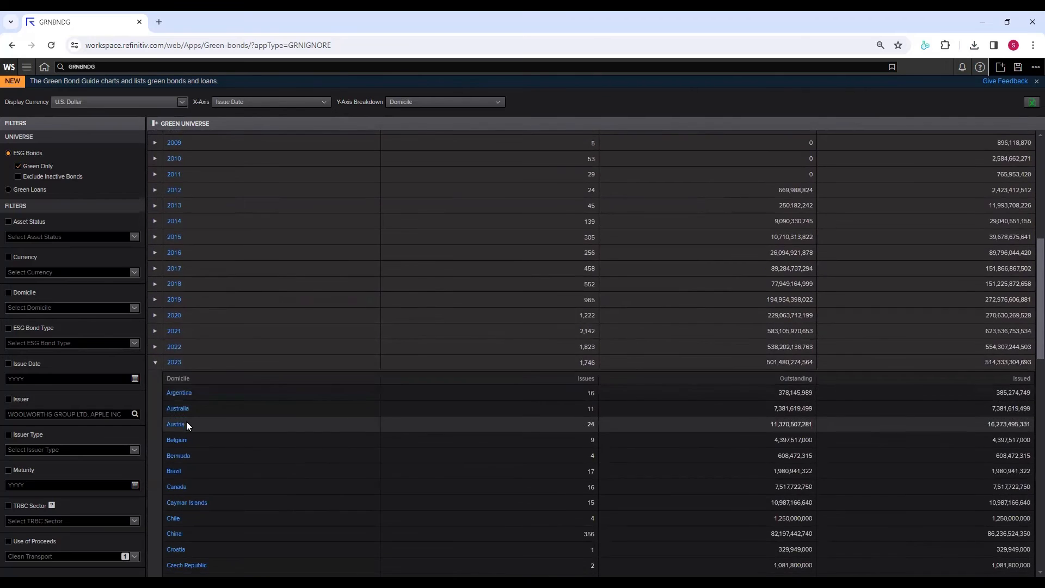
pyautogui.scroll(-3)
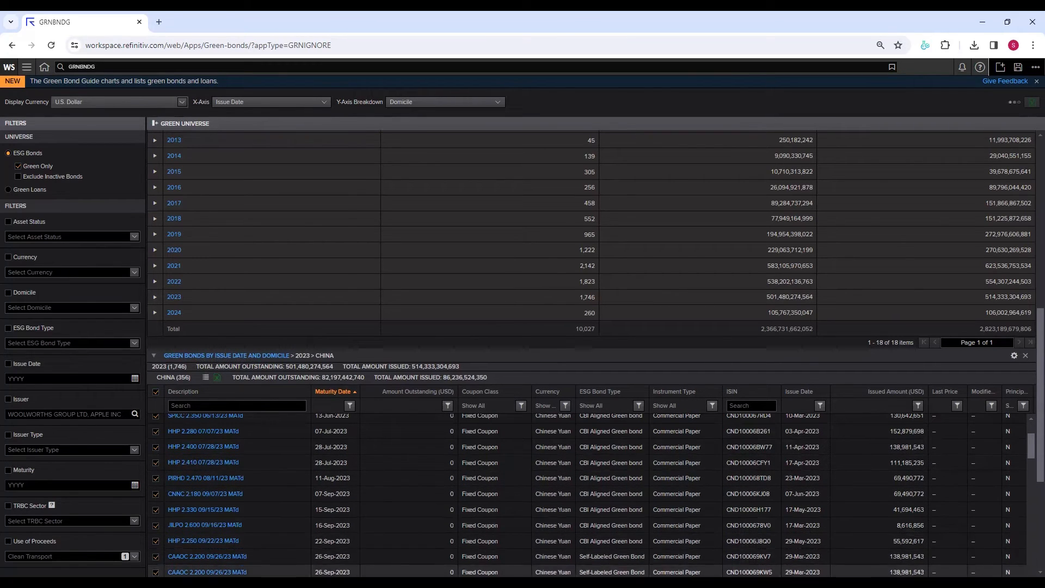
pyautogui.scroll(-3)
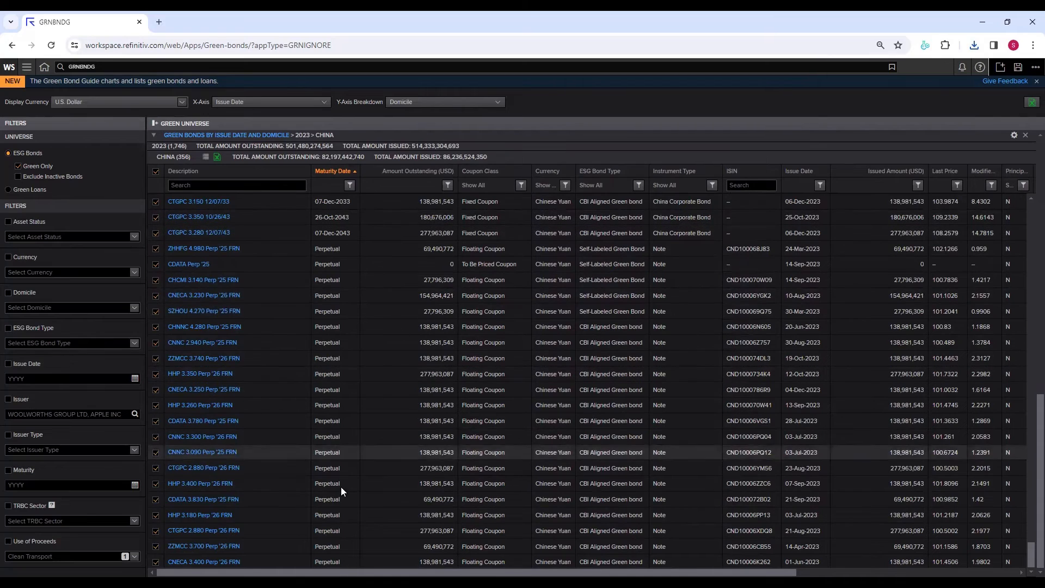
pyautogui.hscroll(3)
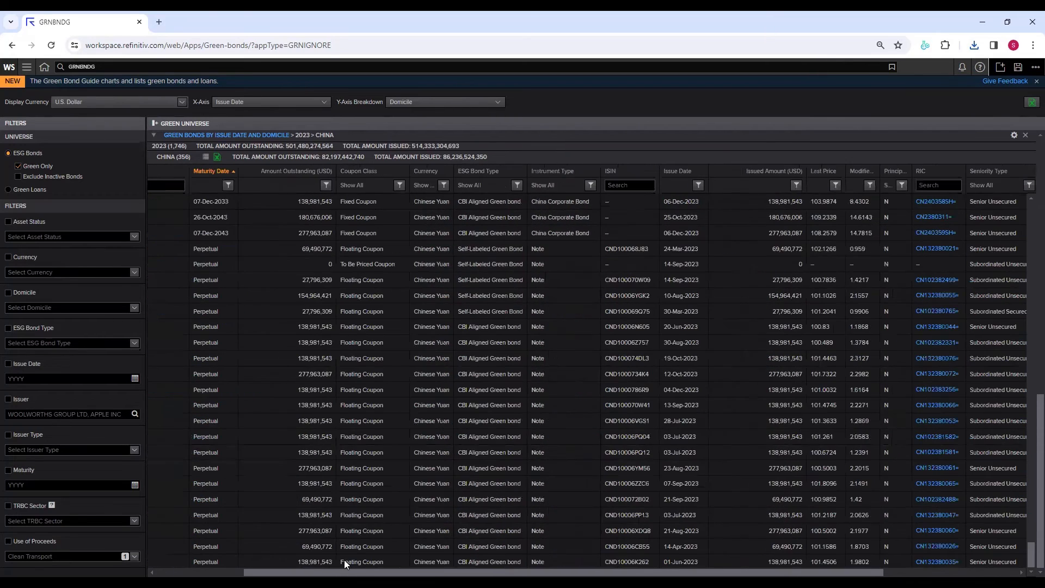
pyautogui.hscroll(3)
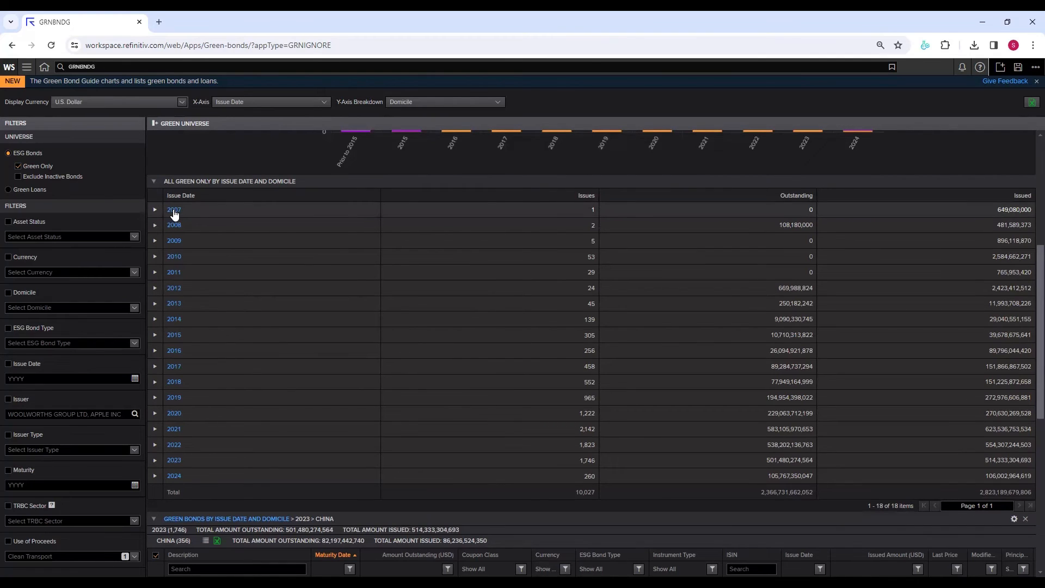
# List the single 2007 Luxembourg green bond, then return to the Issue Date and Domicile table.
pyautogui.click(155, 209)
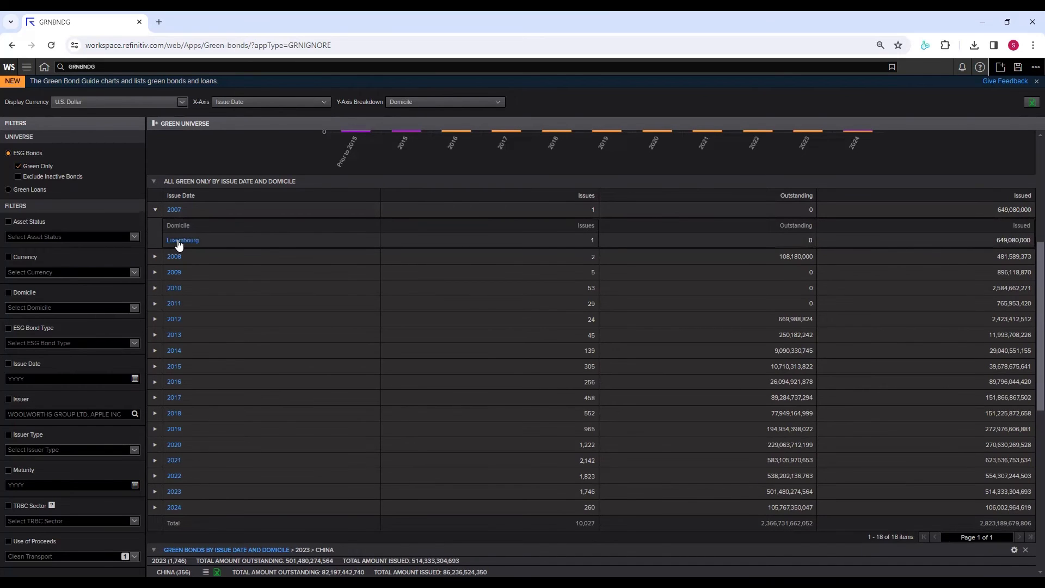
pyautogui.click(182, 240)
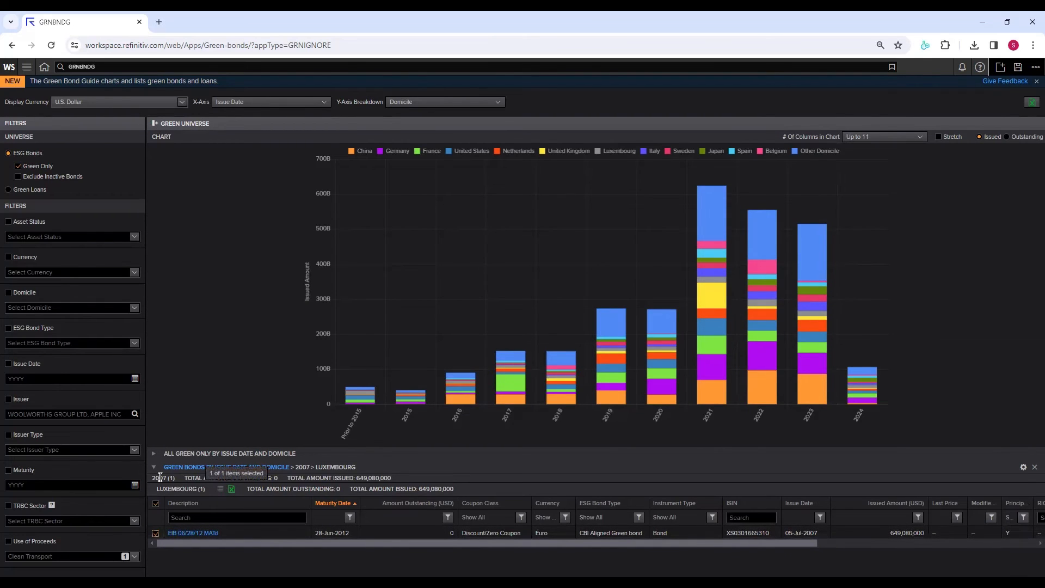
pyautogui.click(154, 457)
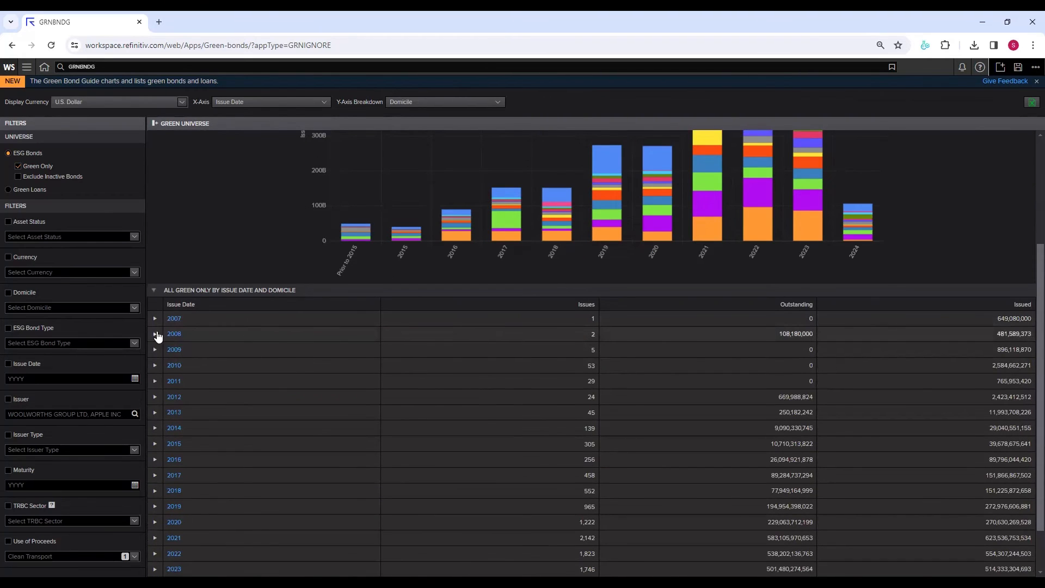
# Break the 2008 and 2010 rows down by domicile.
pyautogui.click(154, 334)
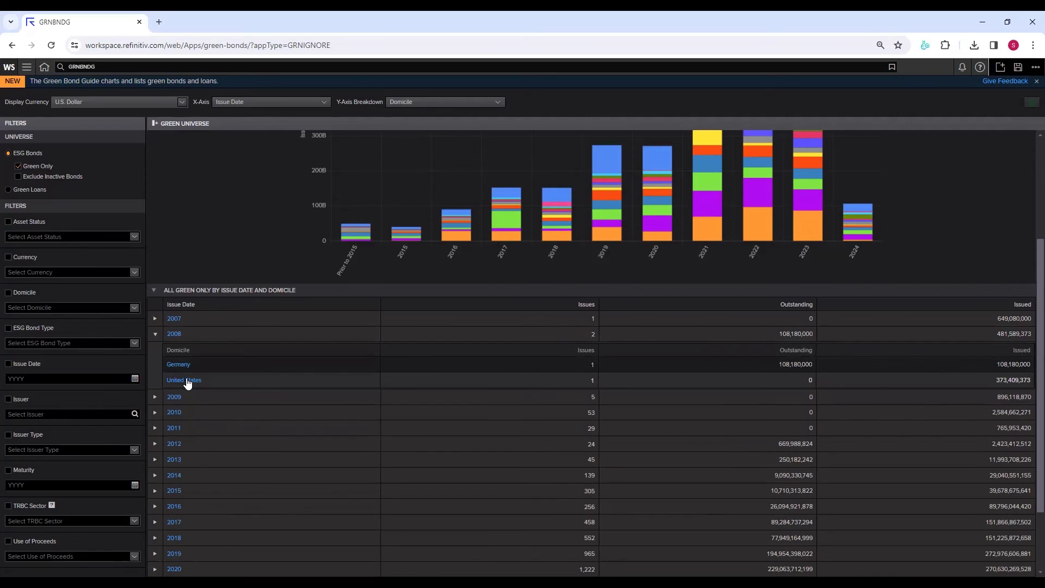
pyautogui.moveTo(178, 365)
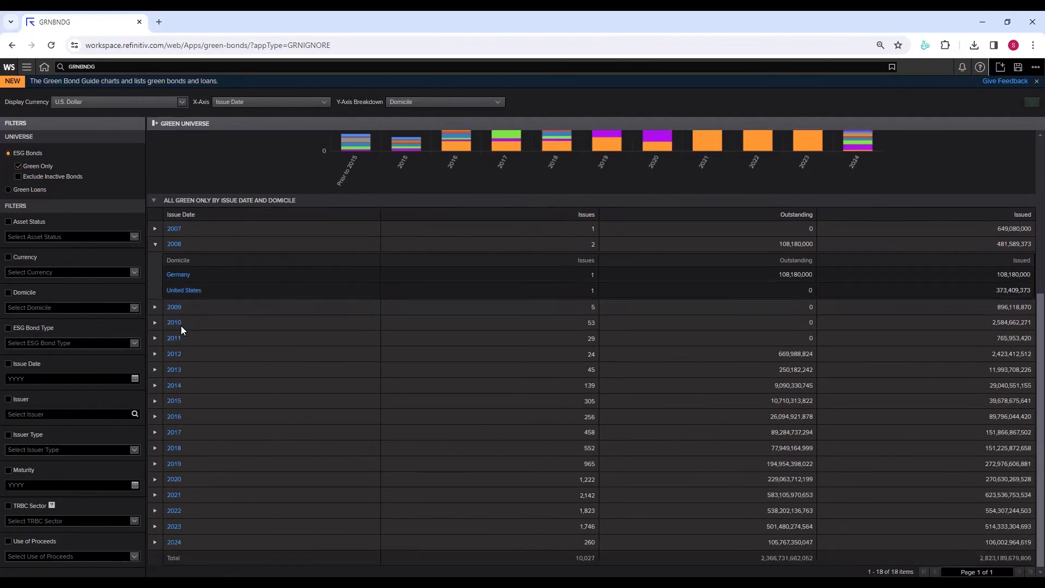
pyautogui.click(154, 306)
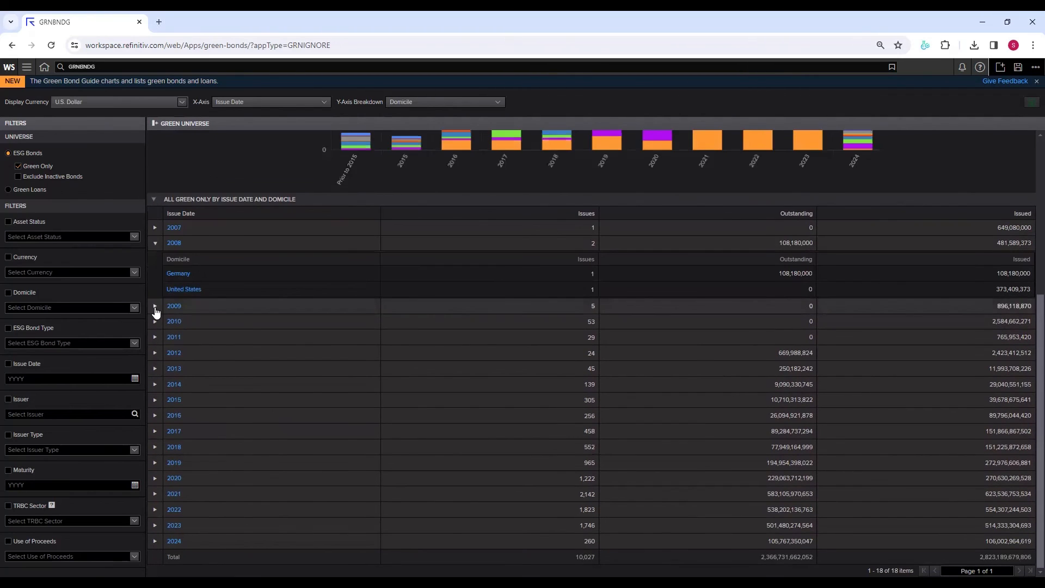
pyautogui.click(154, 321)
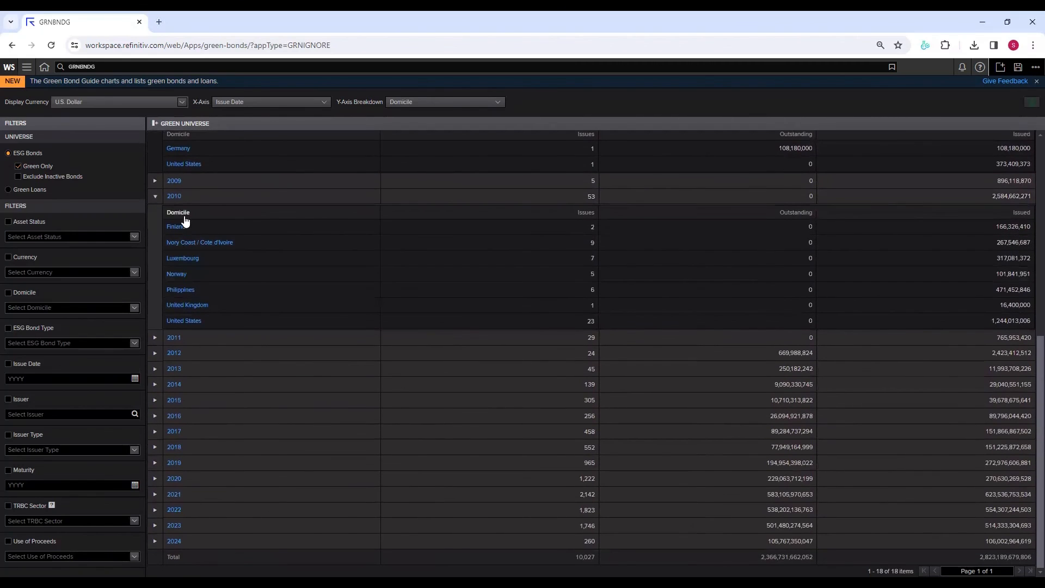
pyautogui.moveTo(176, 237)
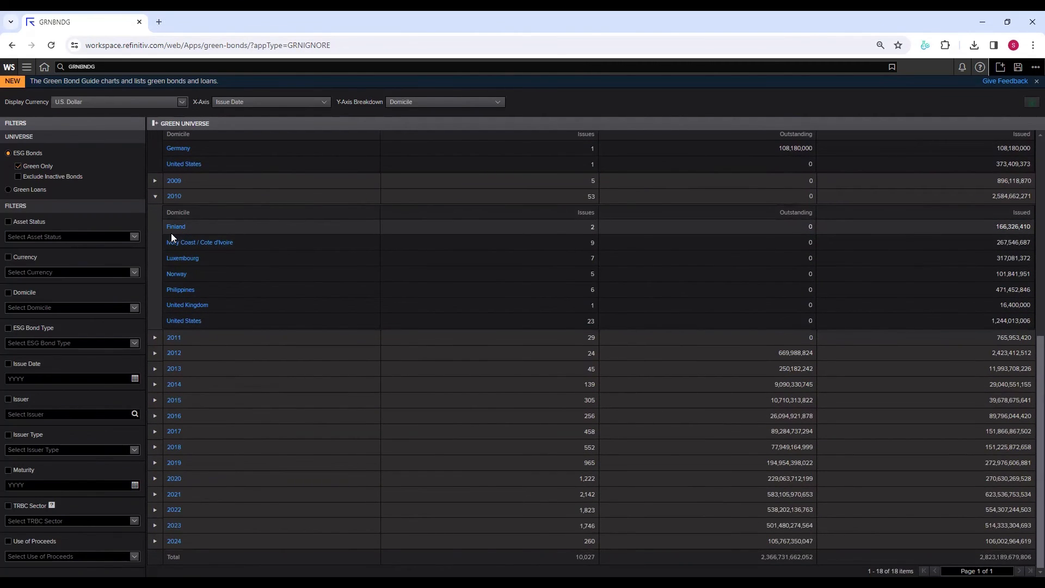
pyautogui.moveTo(181, 313)
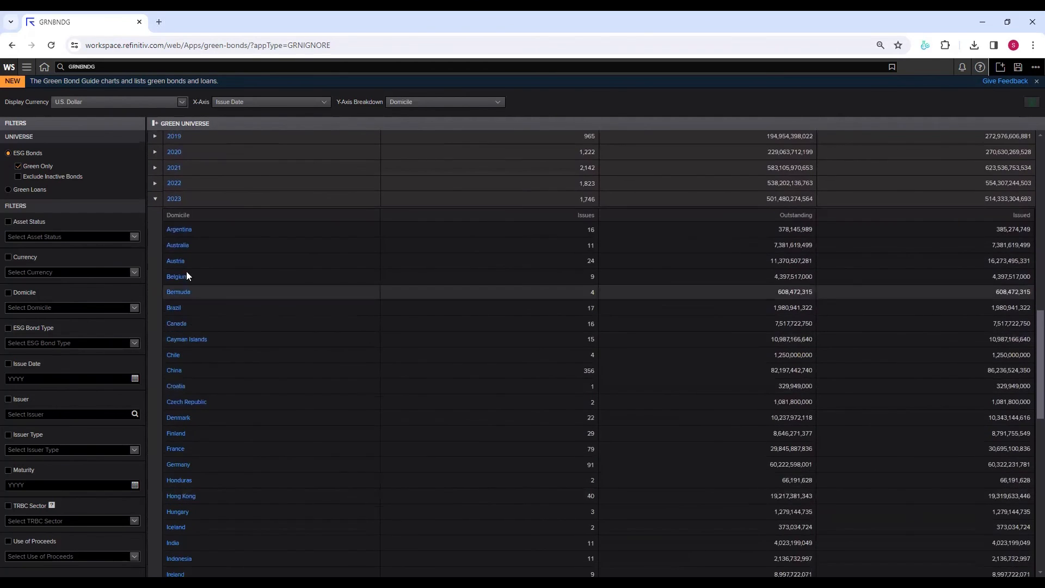
pyautogui.moveTo(185, 234)
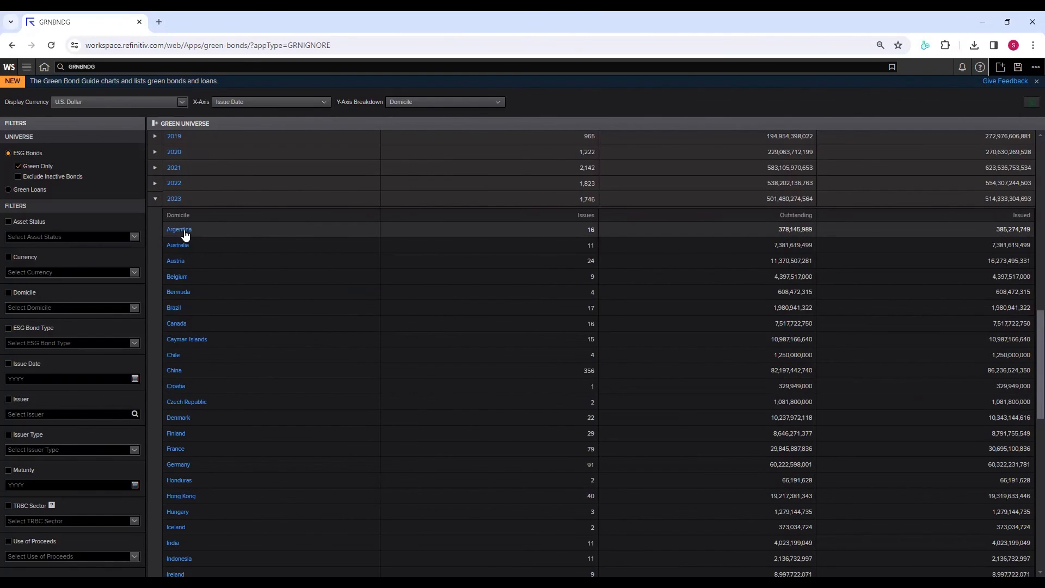
# Sort the 2023 domiciles by issue count, fewest first, ending with China at 356.
pyautogui.scroll(-3)
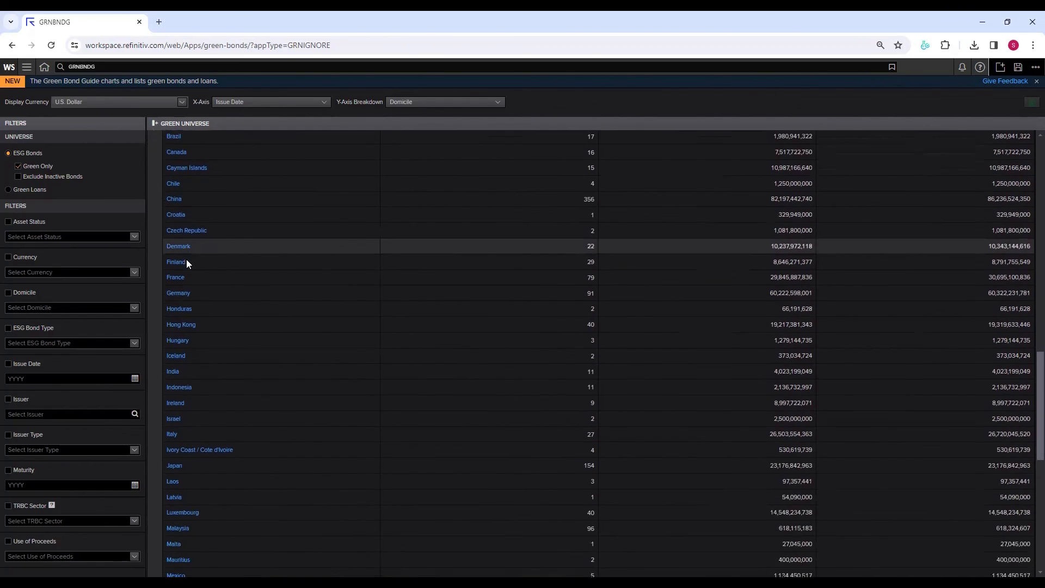
pyautogui.scroll(-3)
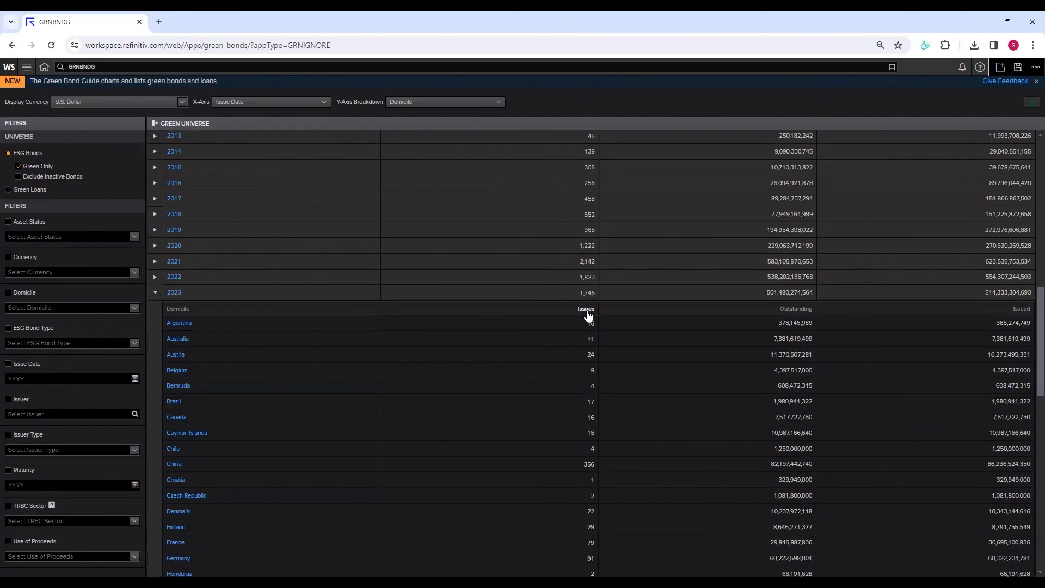
pyautogui.click(586, 308)
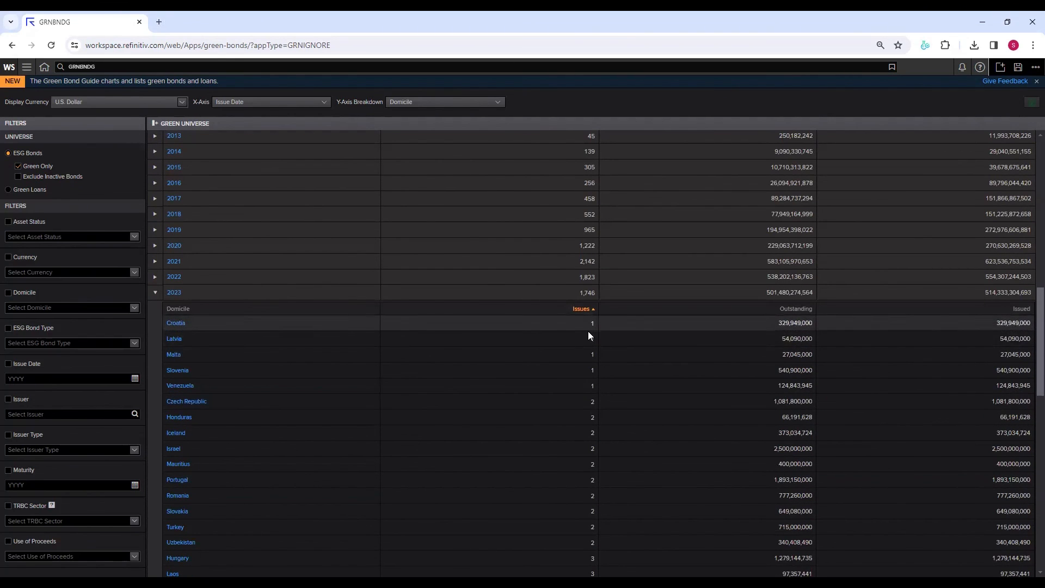
pyautogui.moveTo(588, 335)
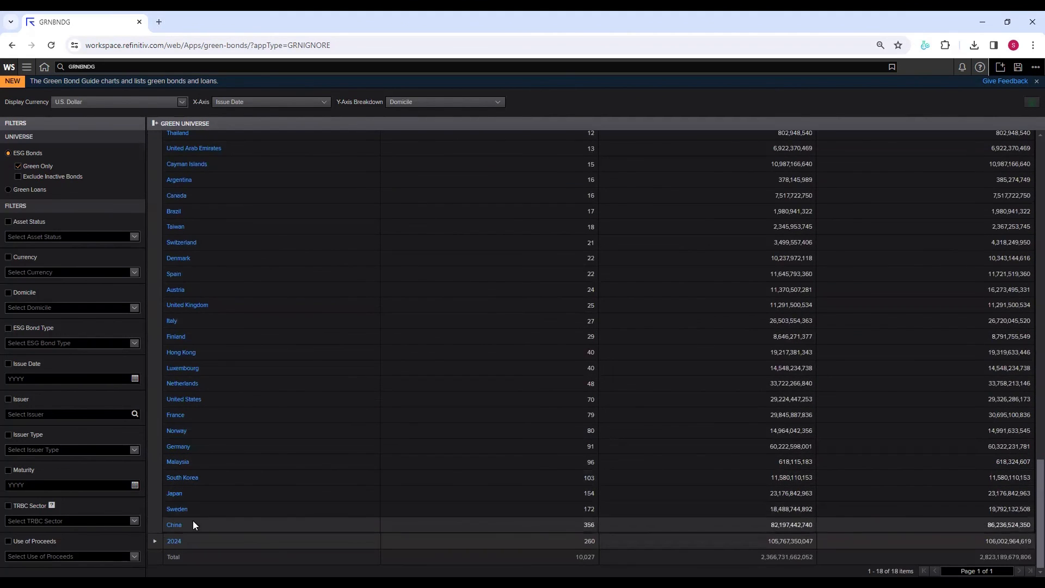
pyautogui.moveTo(549, 532)
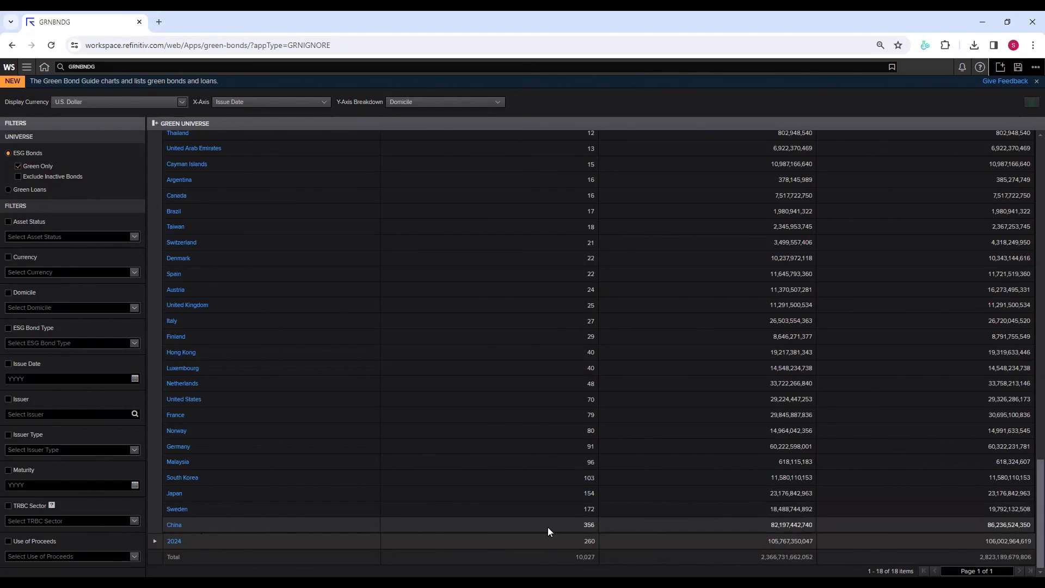